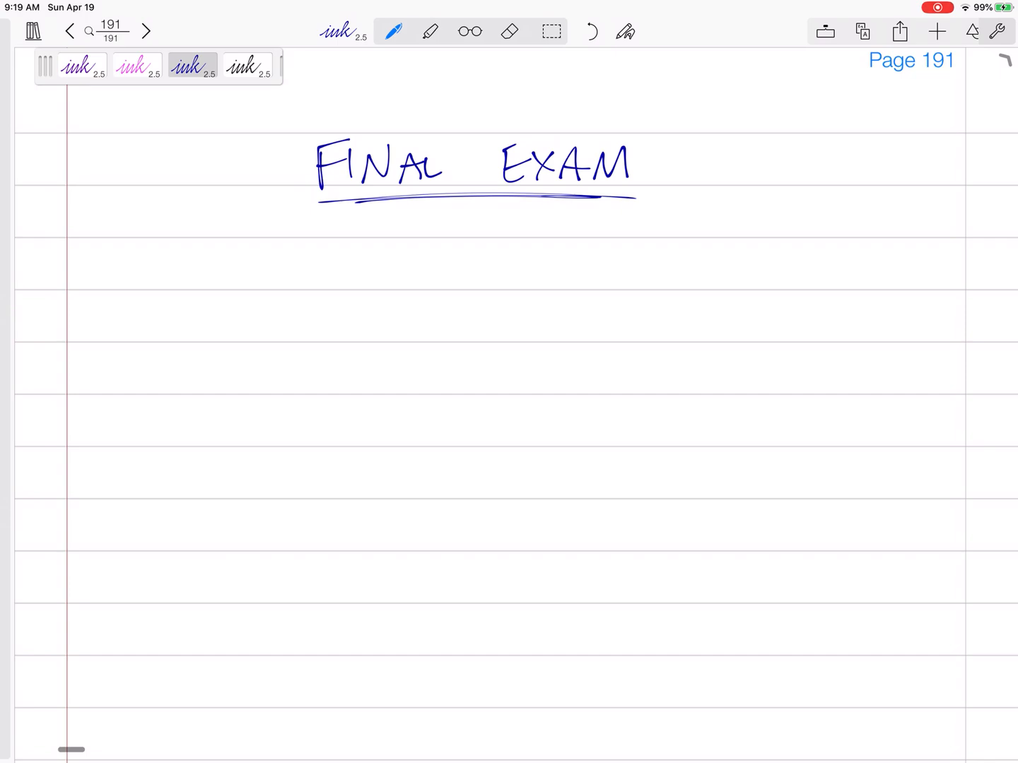
# Switch the pen from dark blue to the black ink 2.5 preset
pyautogui.click(249, 68)
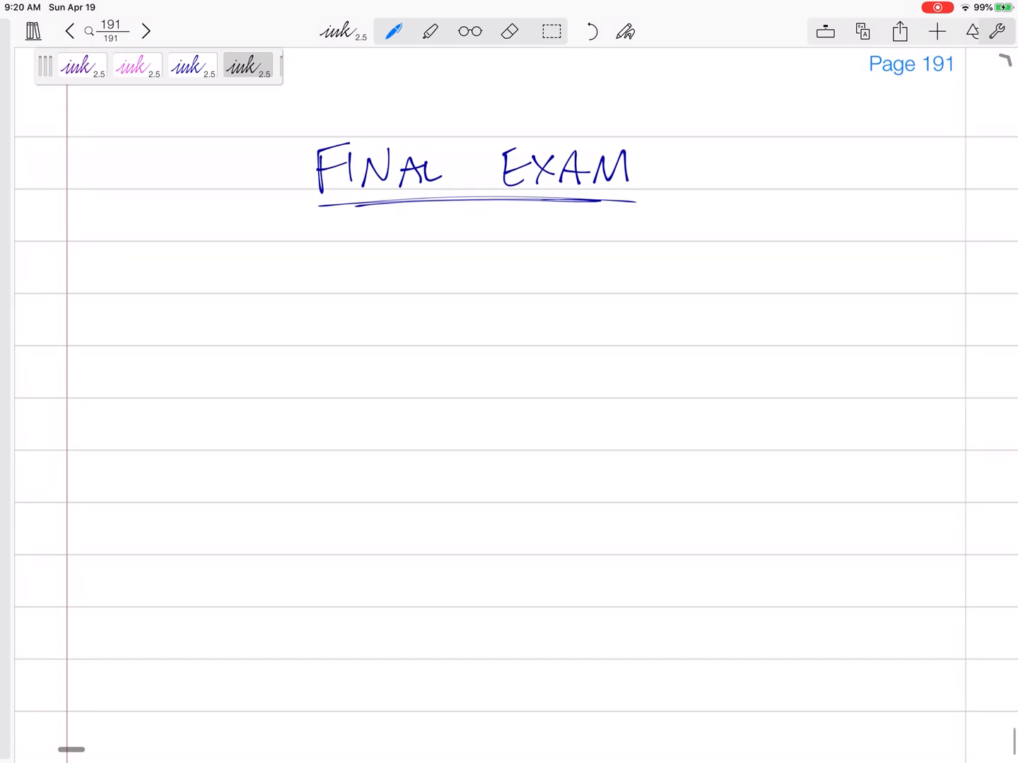
# Write '1 Allowable Stress Design' with pink questions on max force P and min pin diameter, ending in black
pyautogui.scroll(3)
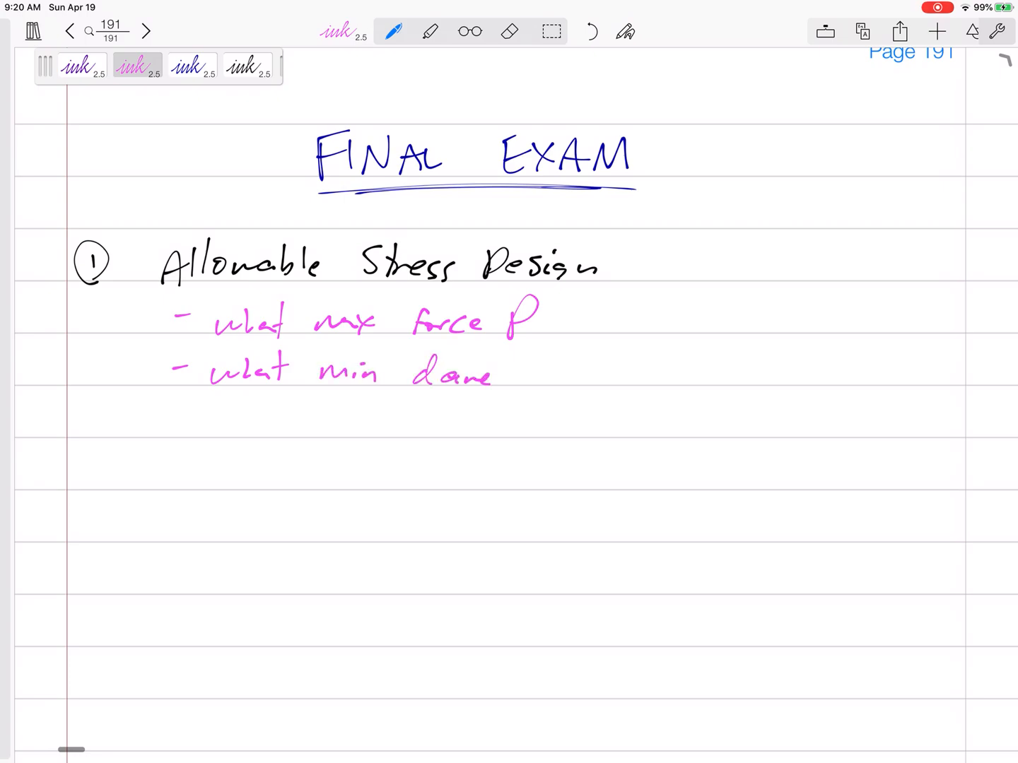
pyautogui.write('diameter pin ?')
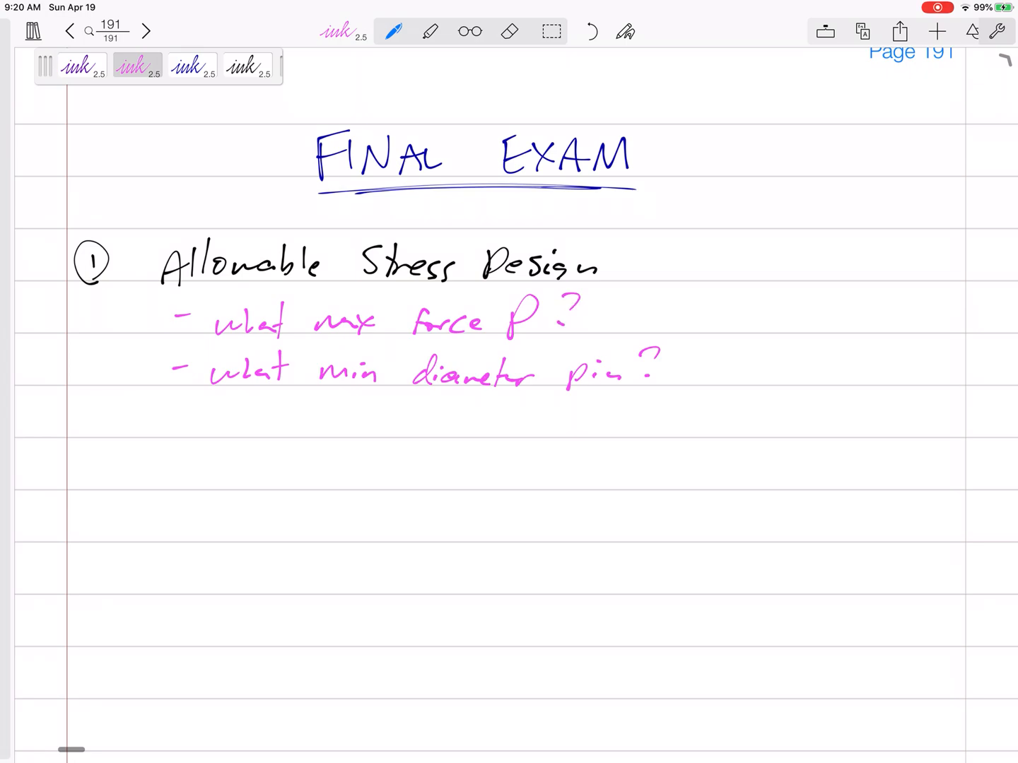
pyautogui.click(247, 65)
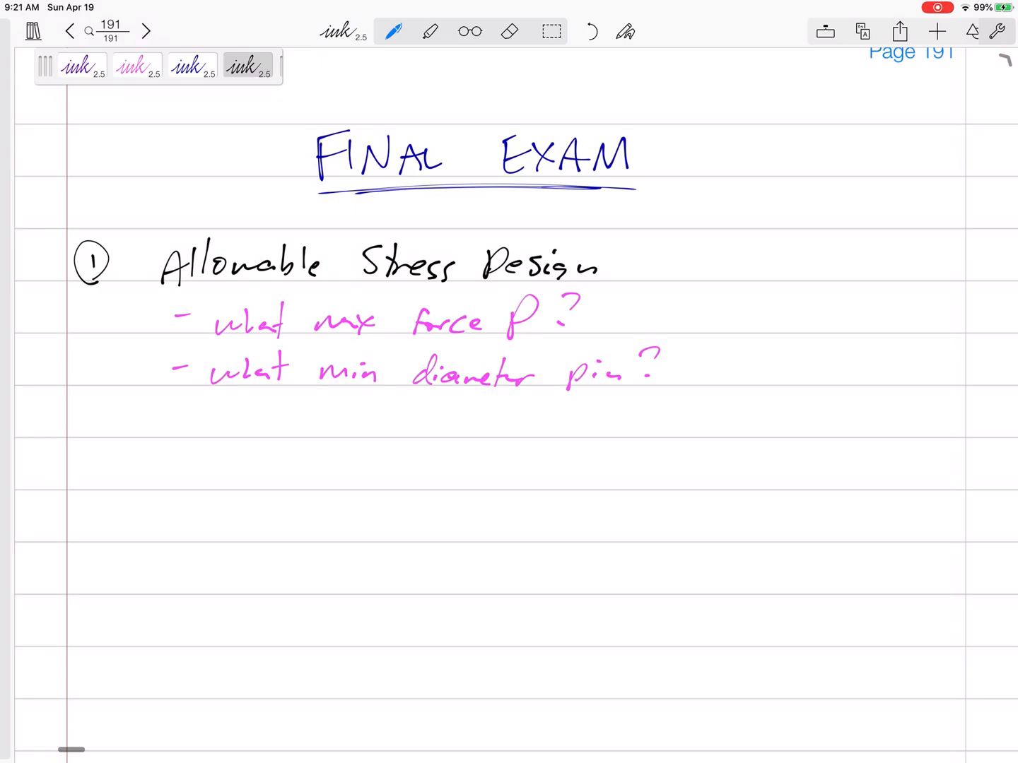
# Note normal, shear and bearing failure, circled τ = V/A, Factor of Safety, and begin '2 Loading & Unloading'
pyautogui.click(721, 267)
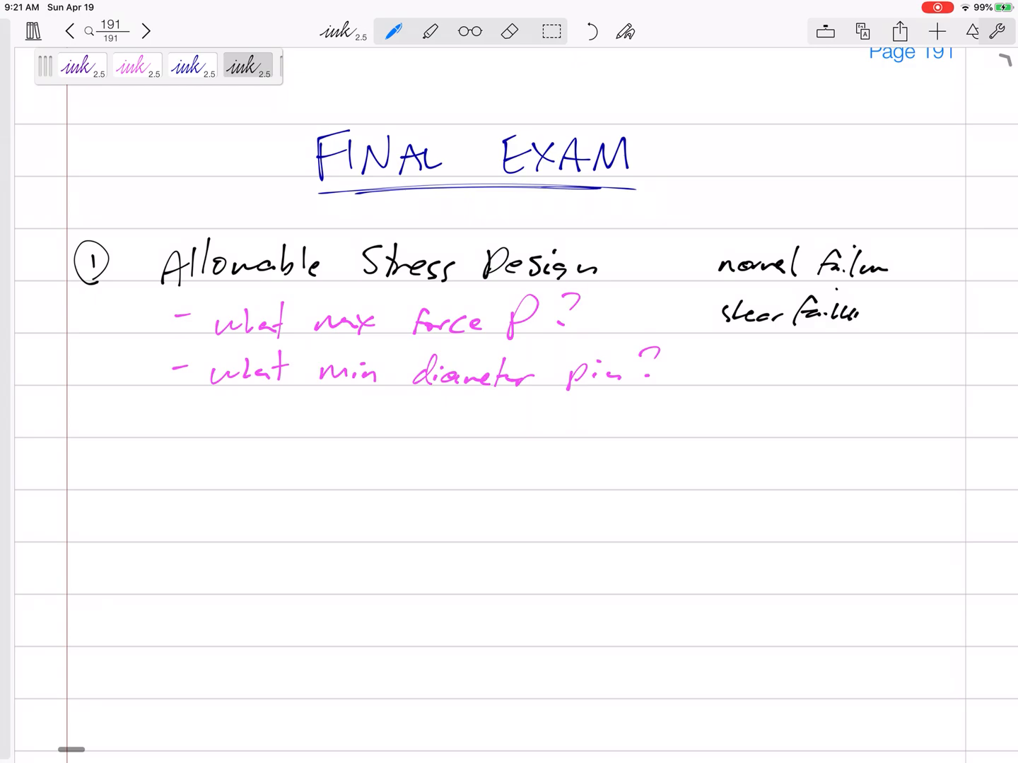
pyautogui.write('bearing failure')
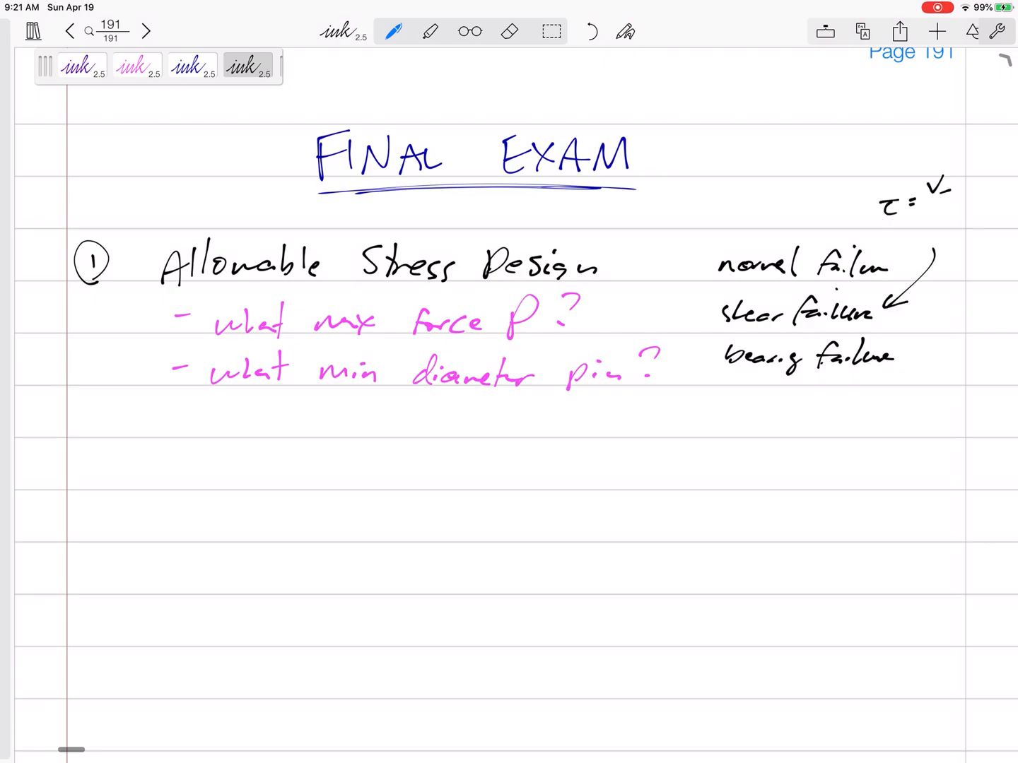
pyautogui.write('/A')
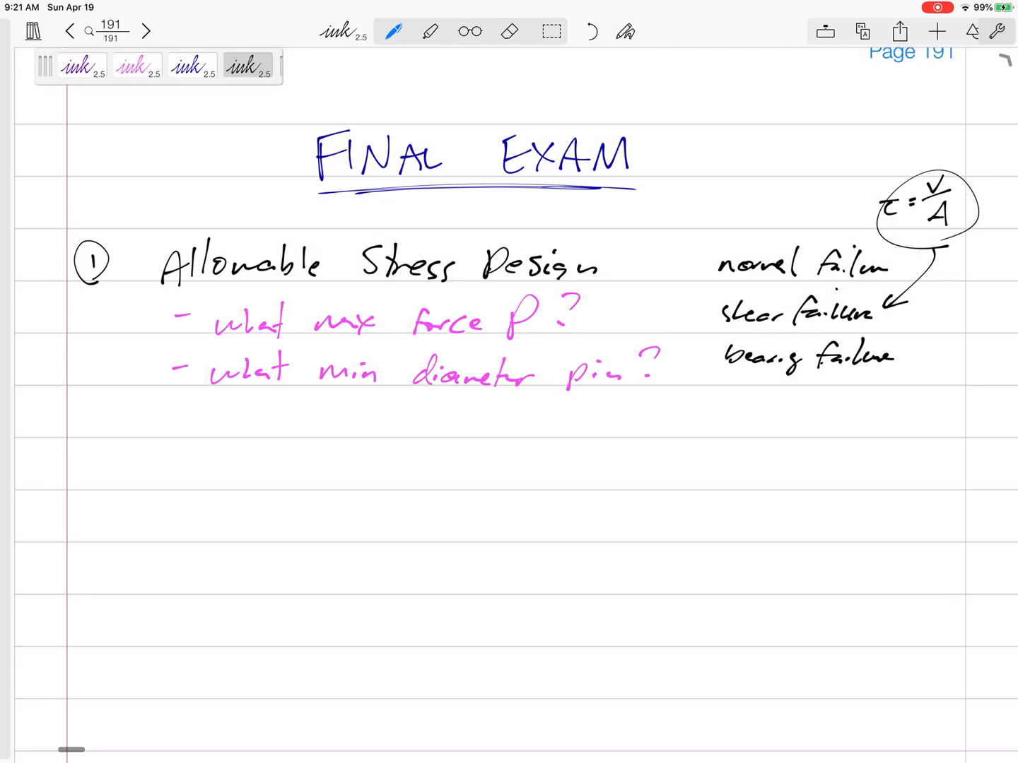
pyautogui.write('Factor of Sa')
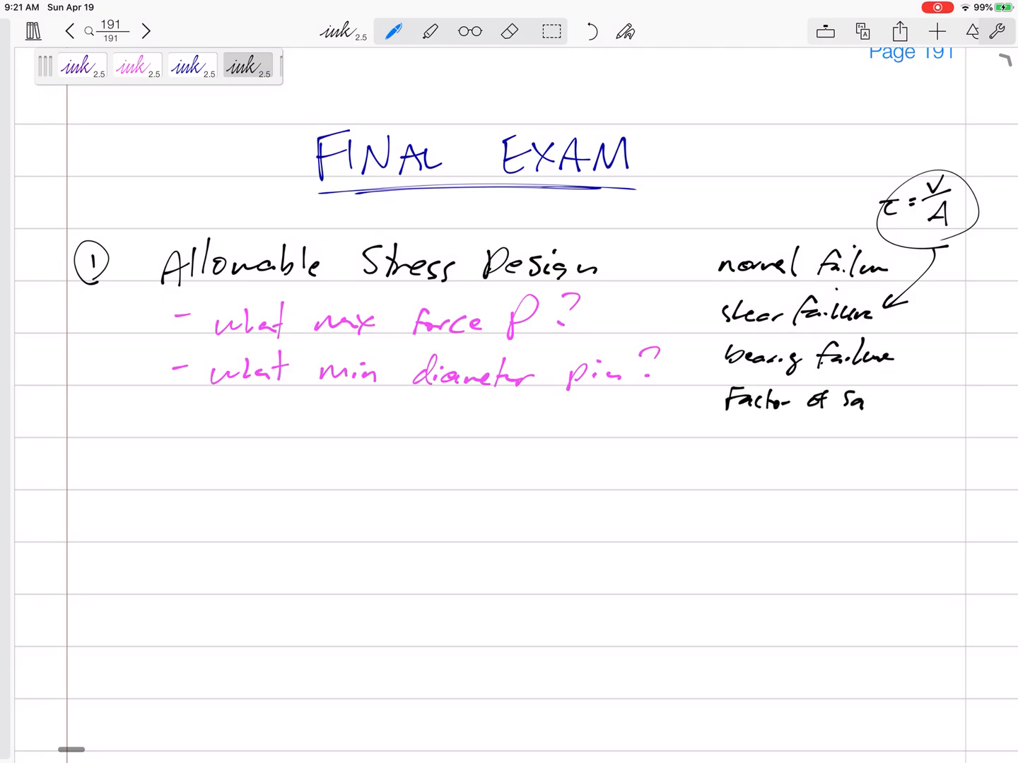
pyautogui.write('fety')
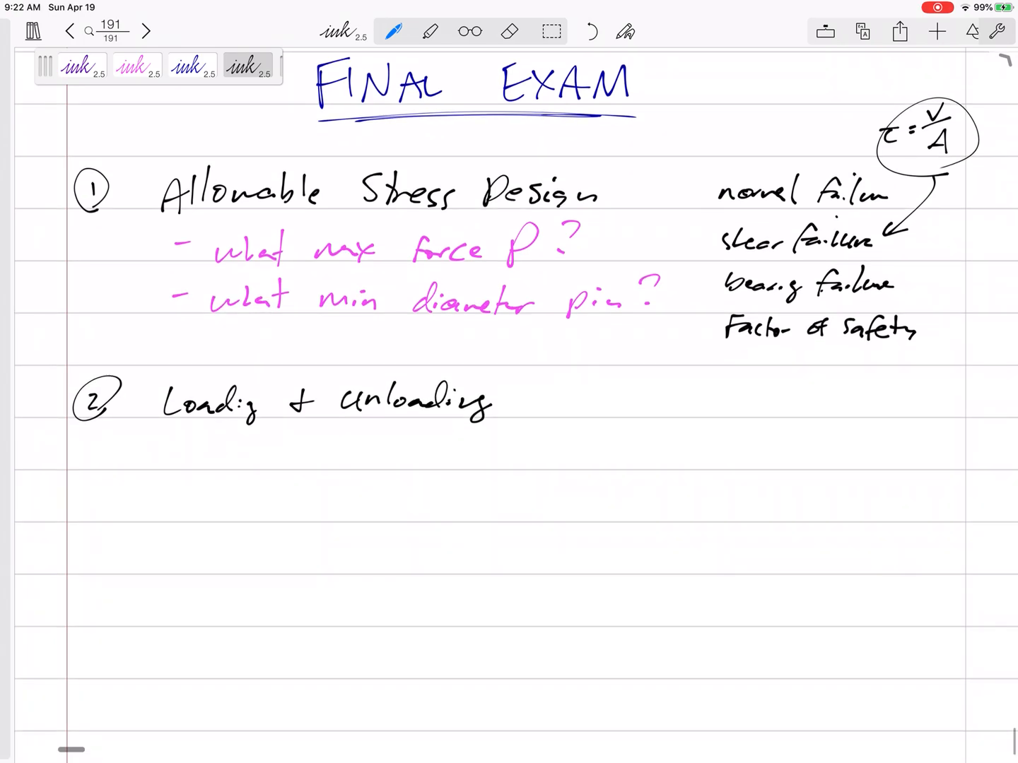
# Write '(stress-strain diagram)' with Normal and Shear bullets and sketch the curve
pyautogui.write('(sh')
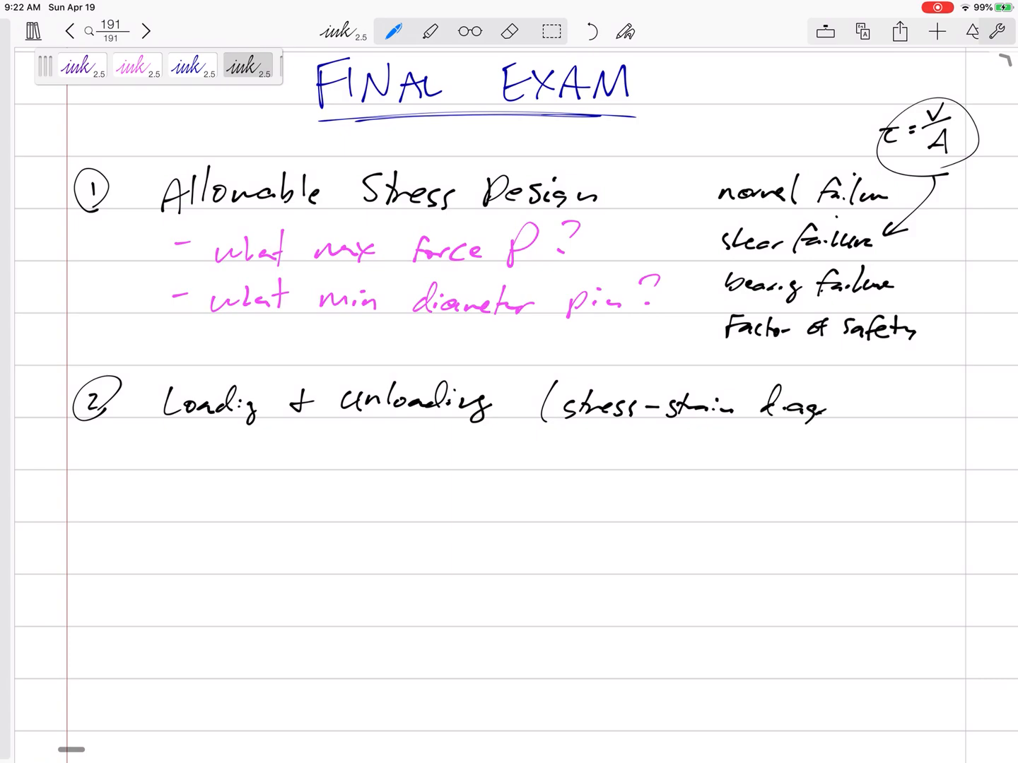
pyautogui.write('diagram)')
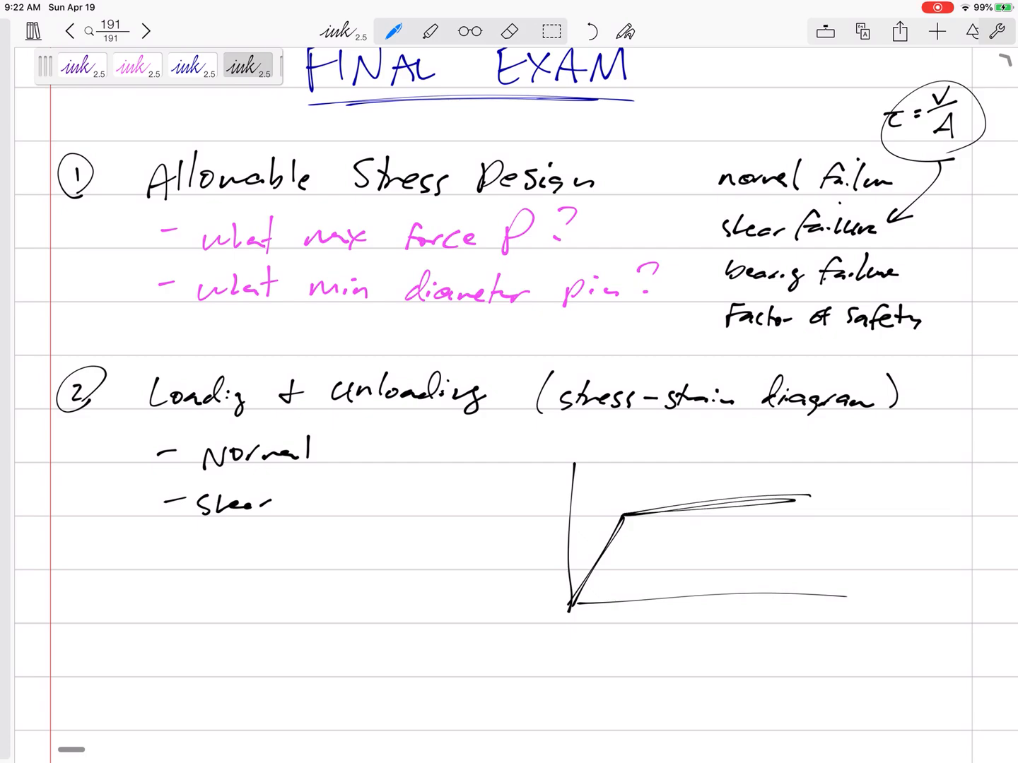
# Annotate the diagram with pink σ, ε, PS and ER, then add curves A, B and 'remember definitions' in black
pyautogui.click(135, 65)
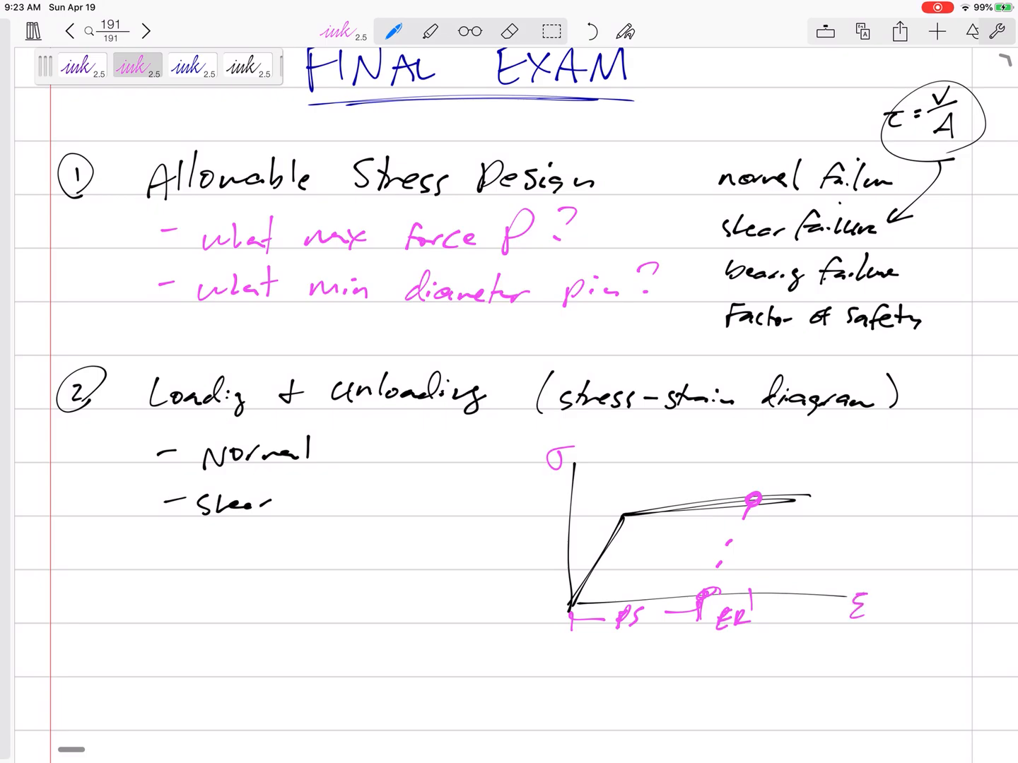
pyautogui.click(247, 68)
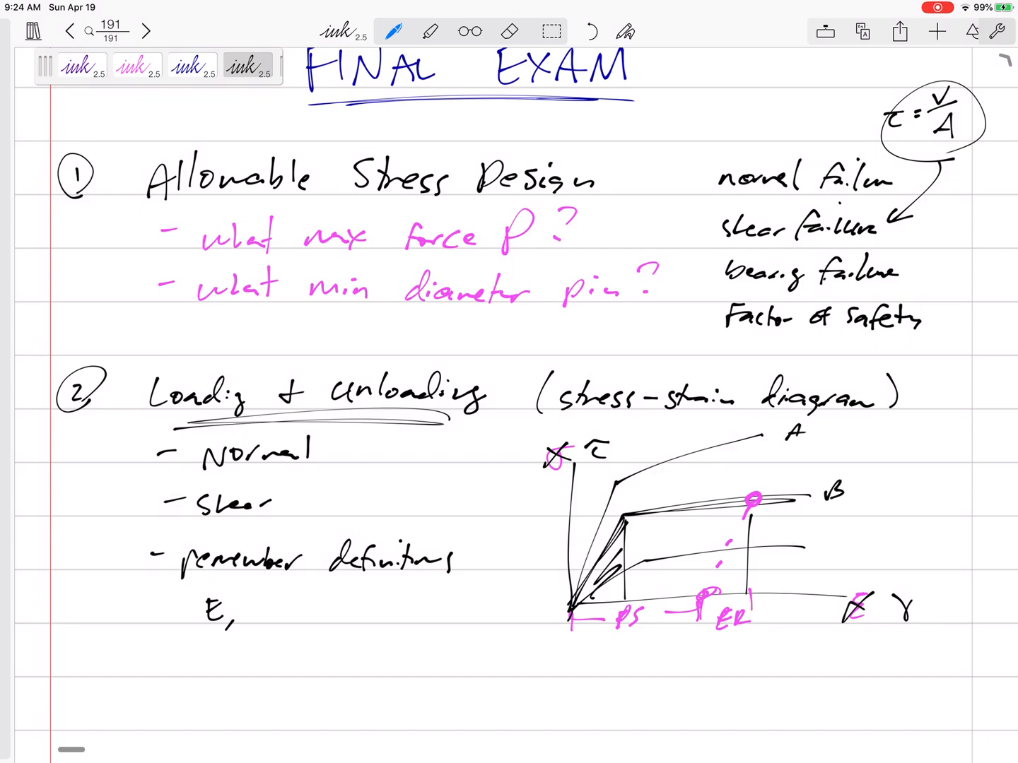
# Circle curve labels A, B and C and erase the stray 'E,' note
pyautogui.write('C')
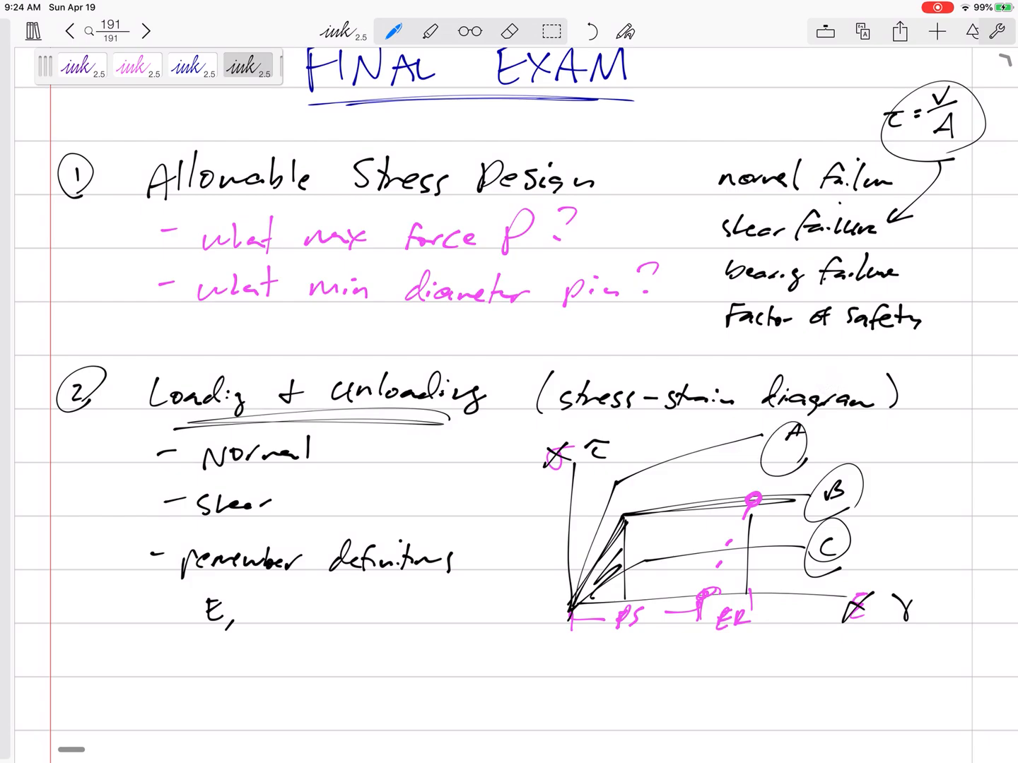
pyautogui.click(509, 31)
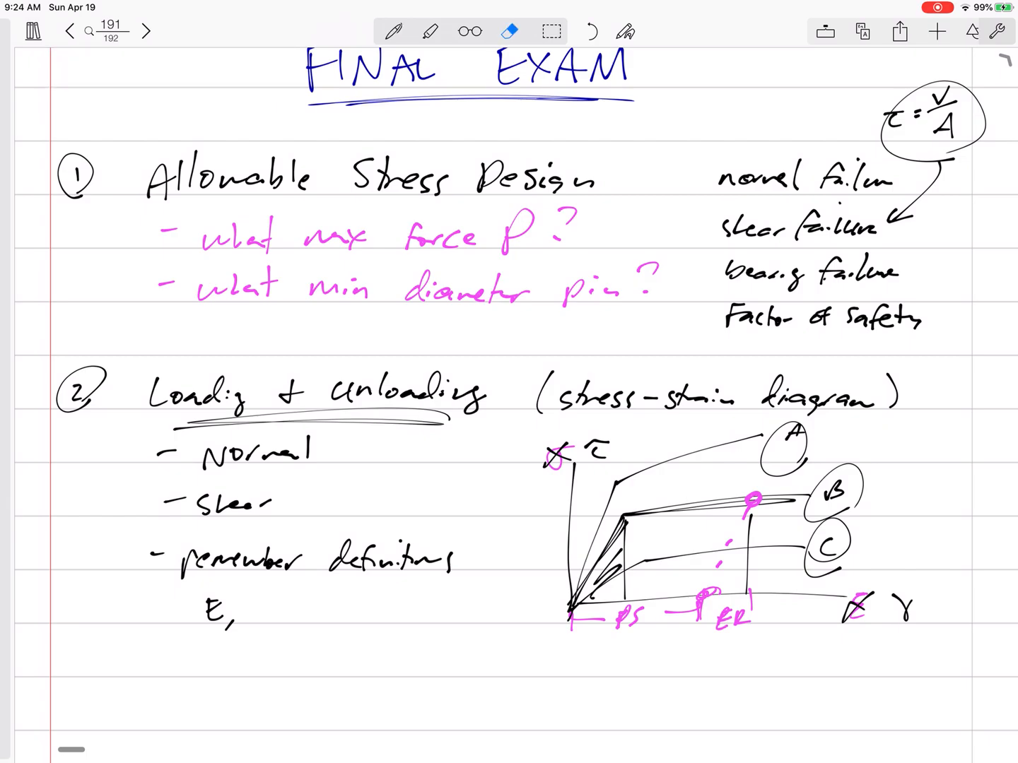
pyautogui.click(393, 31)
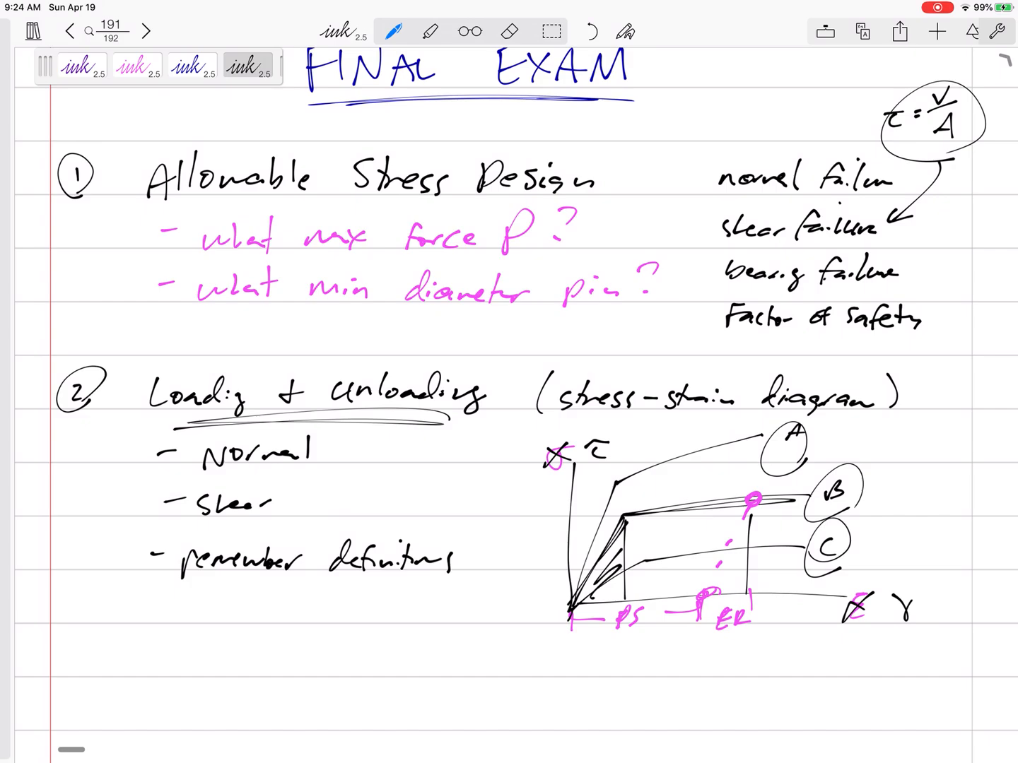
pyautogui.scroll(-3)
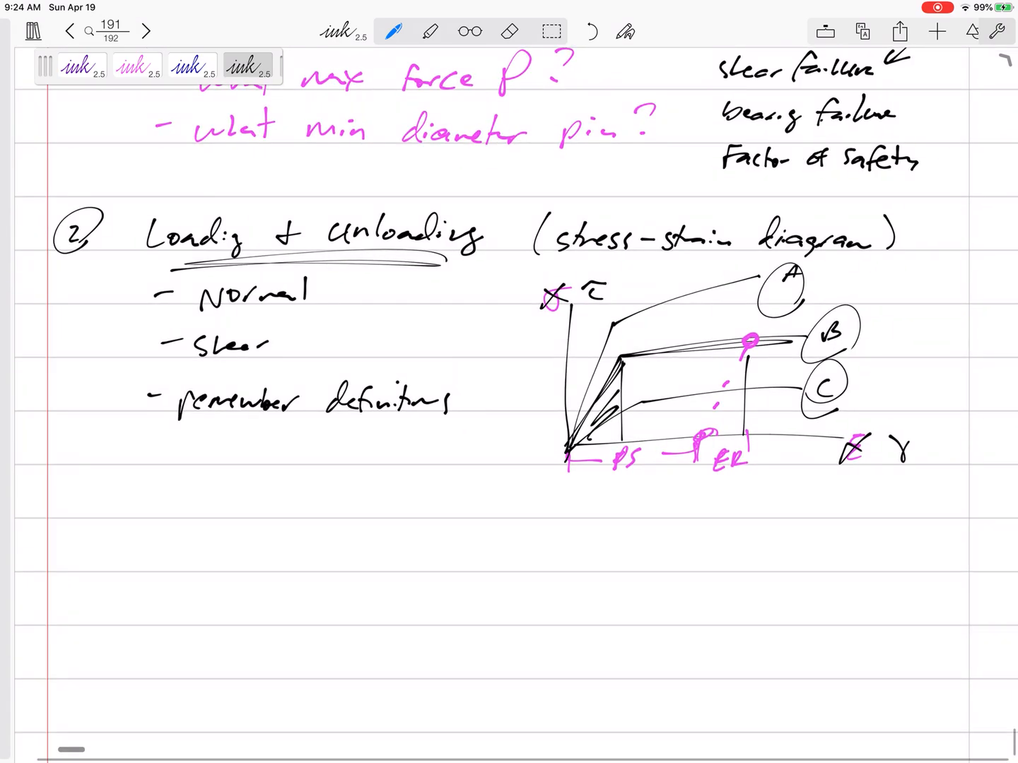
# Write '3 Statically indeterminate' with axial ΔL=FL/EA, ΔL=αΔTL and the torsional heading
pyautogui.click(71, 551)
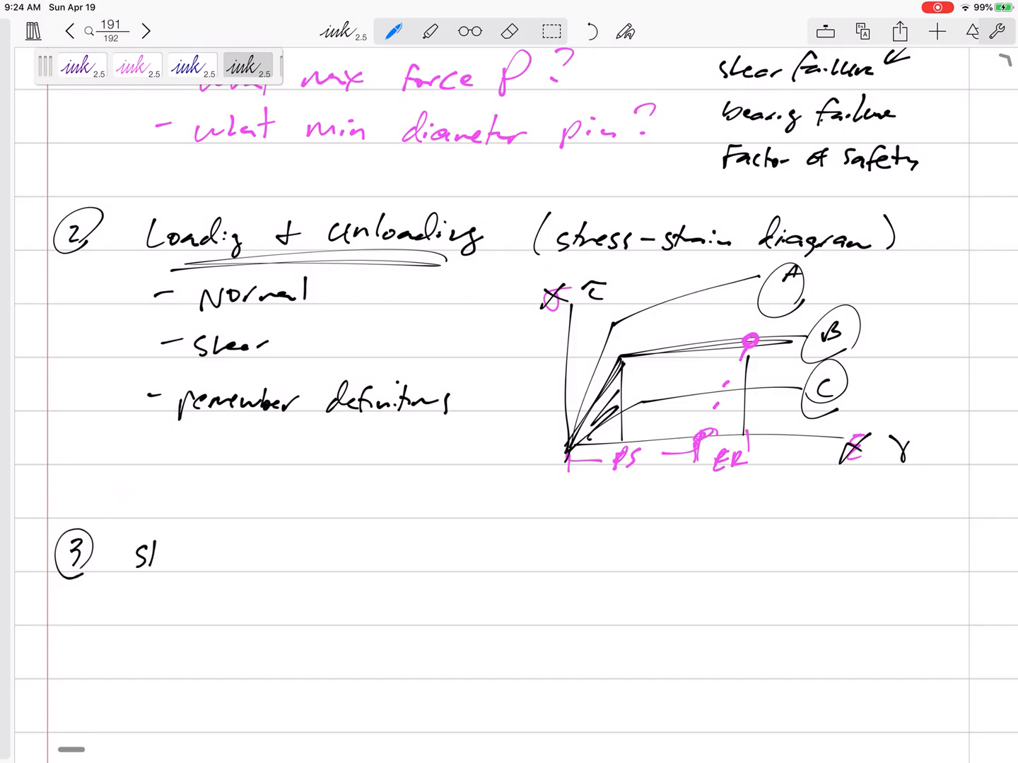
pyautogui.write('Statics')
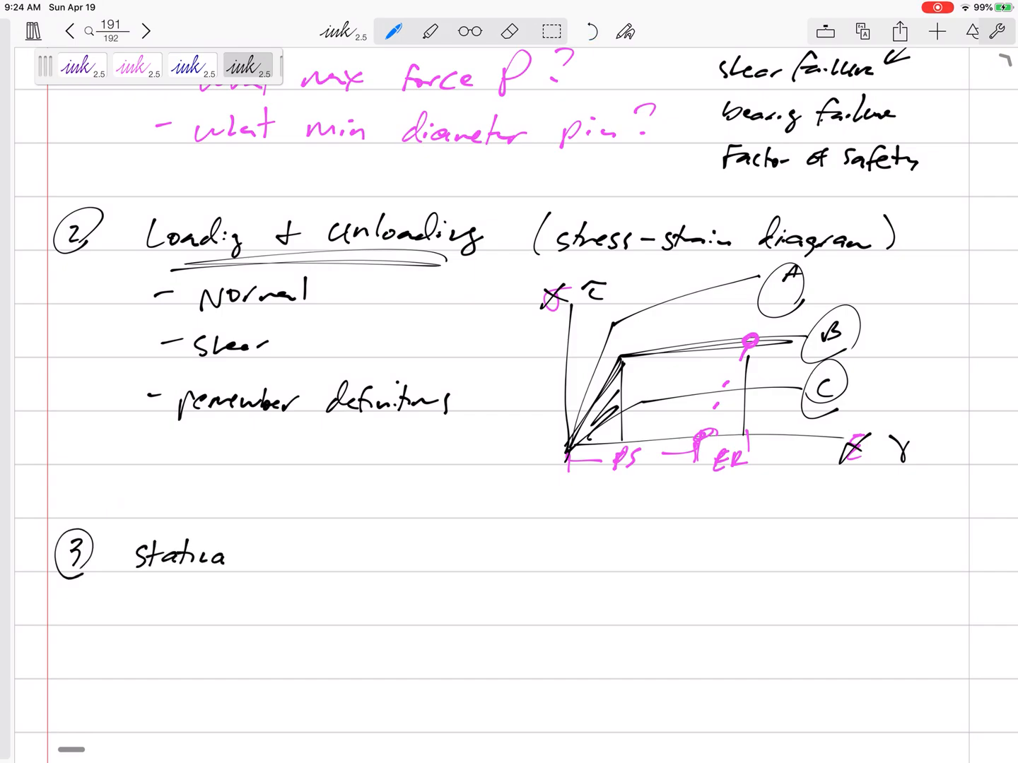
pyautogui.write('Statically indeterminate')
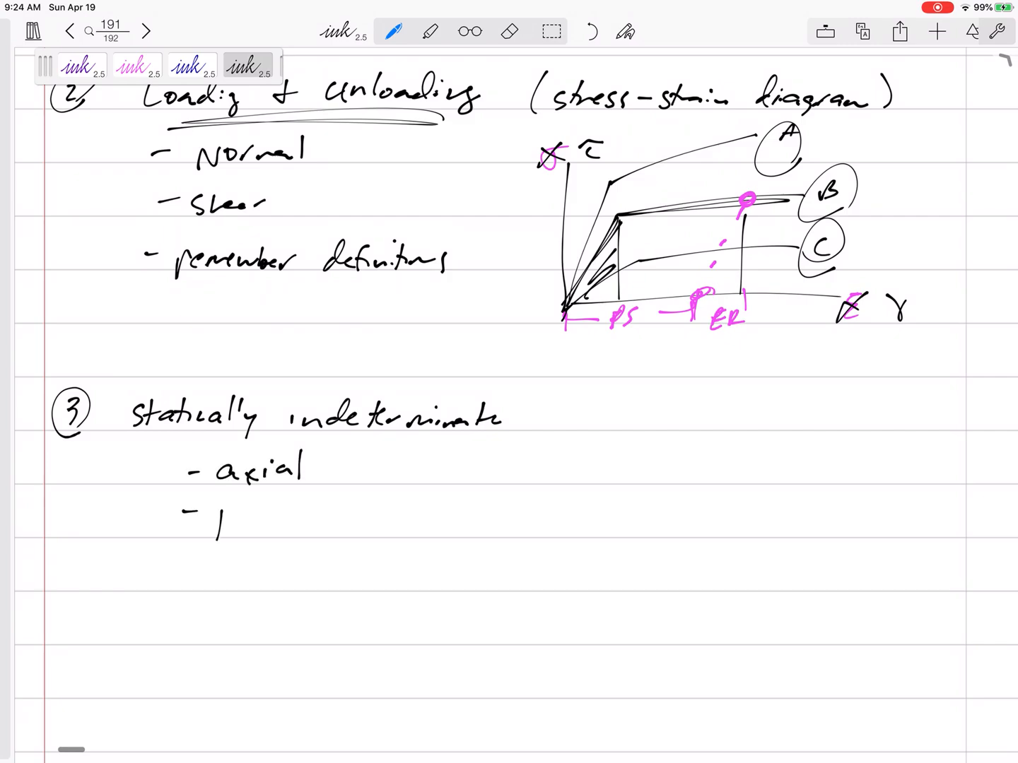
pyautogui.write('torsional')
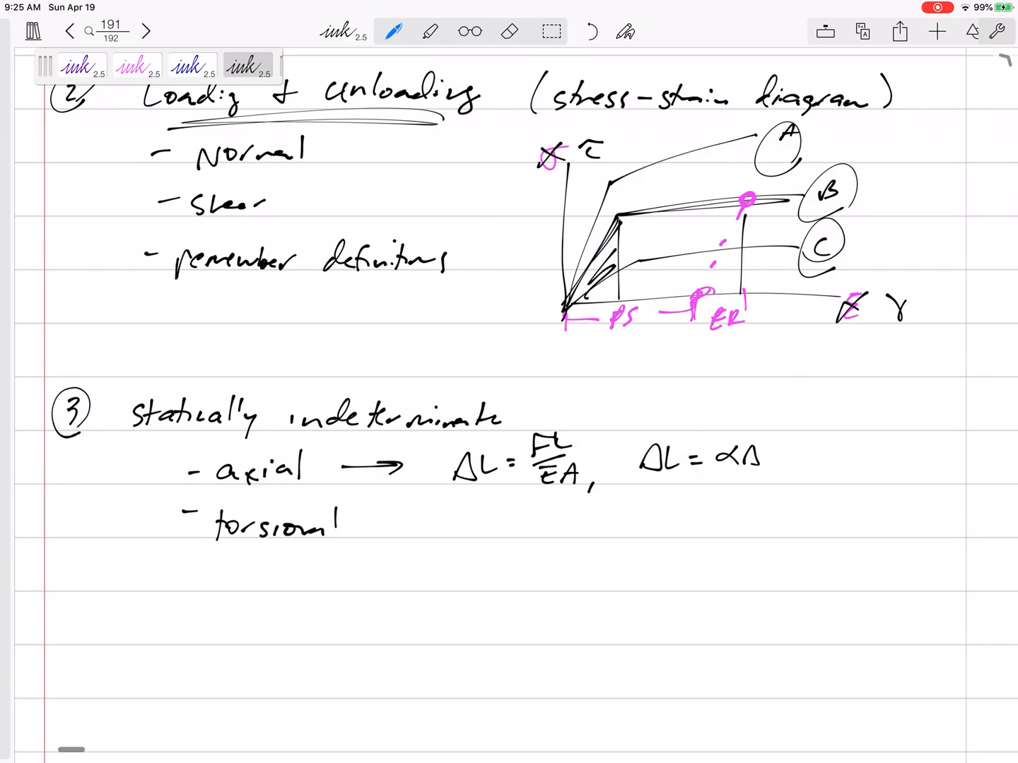
# Add φ=TL/GJ and τ=Tr/J, circle the key formulas, and number topic 4
pyautogui.write('TL')
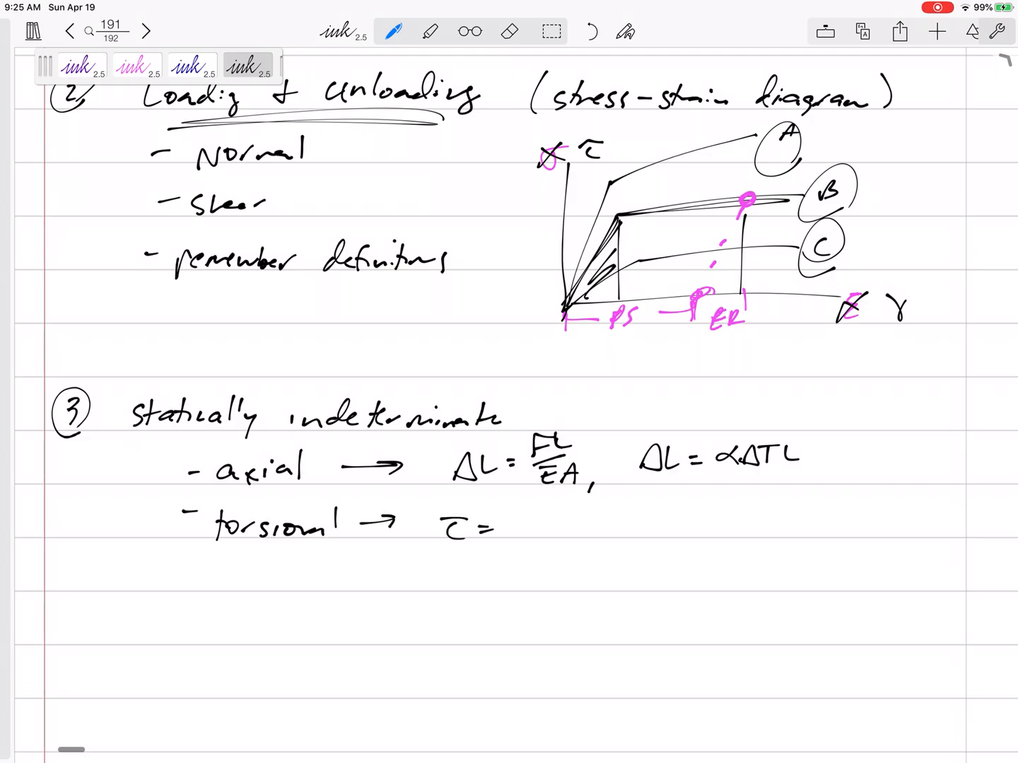
pyautogui.write('Tr/J  φ = TL/GJ')
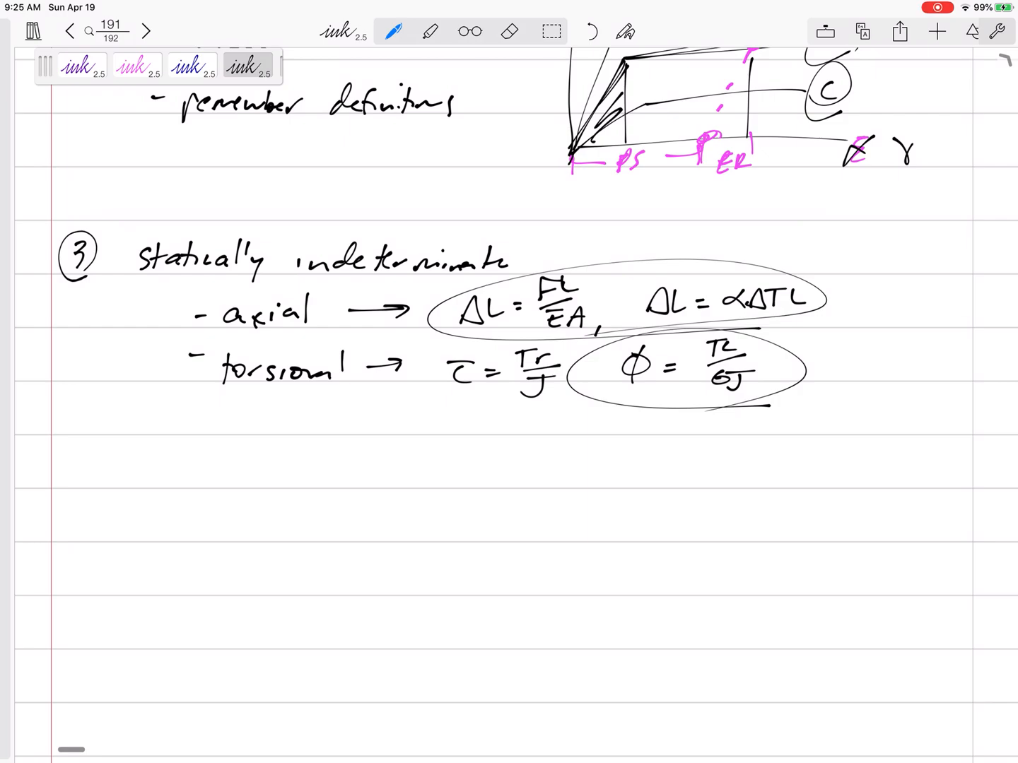
pyautogui.write('4 21')
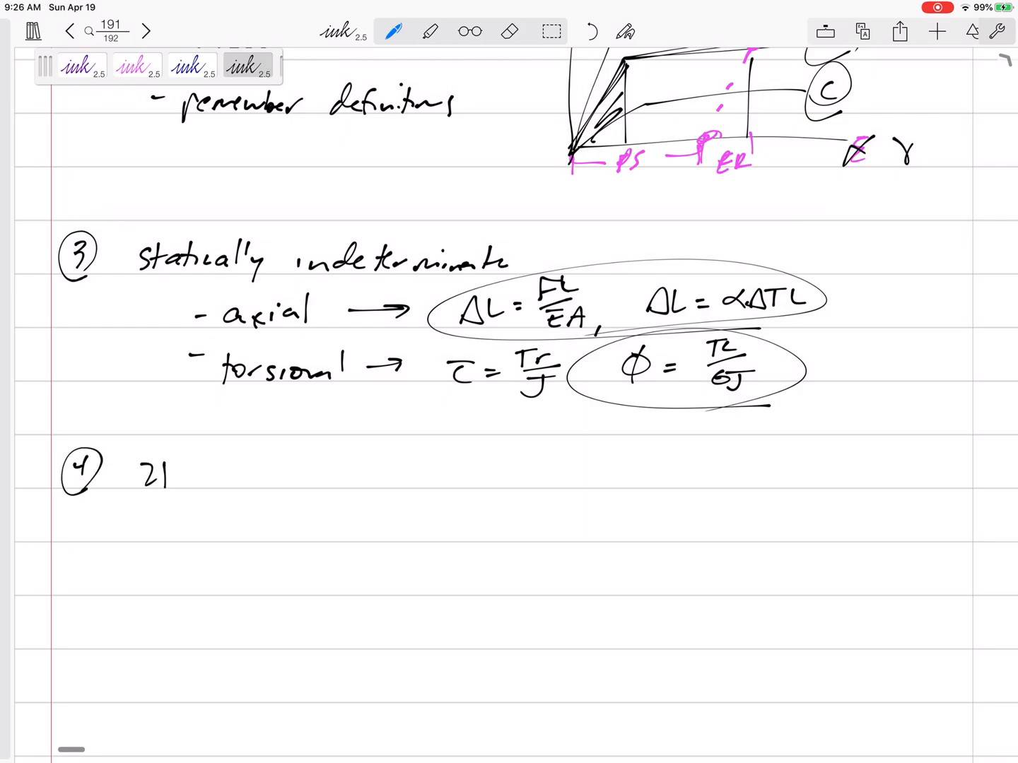
# Write '4 2D or 3D state of stress', box '2D' with diagrams, σ=My/I, τ=VQ/It and Test 3 problem 1
pyautogui.write('2D or 3D state')
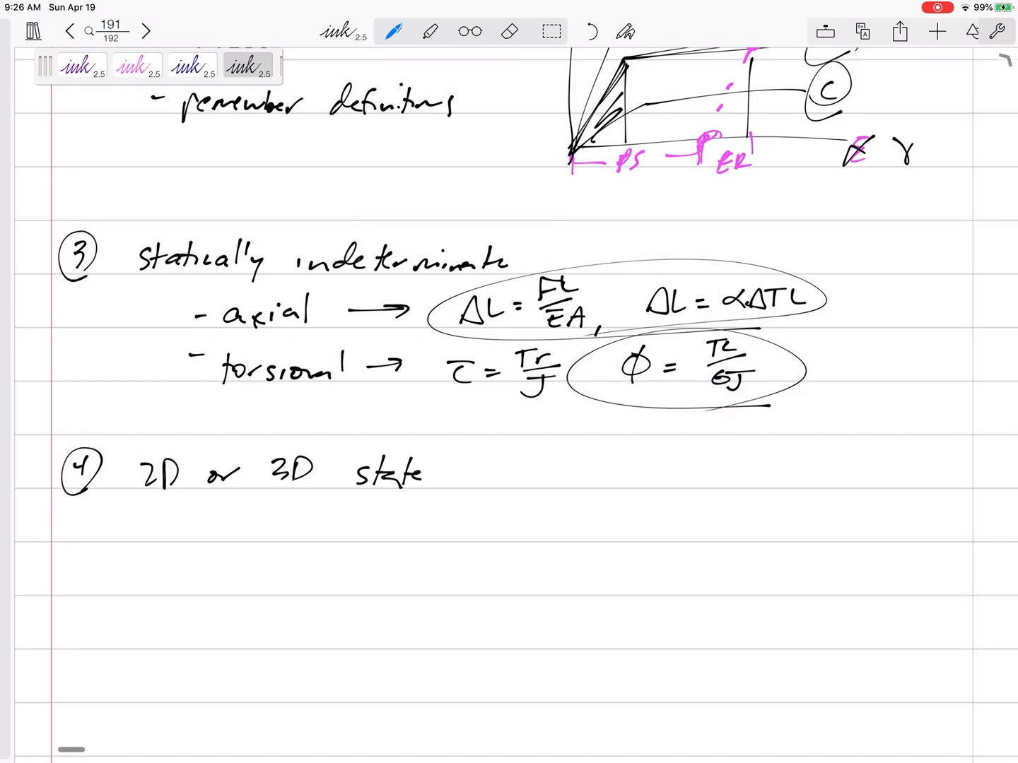
pyautogui.write('of she-')
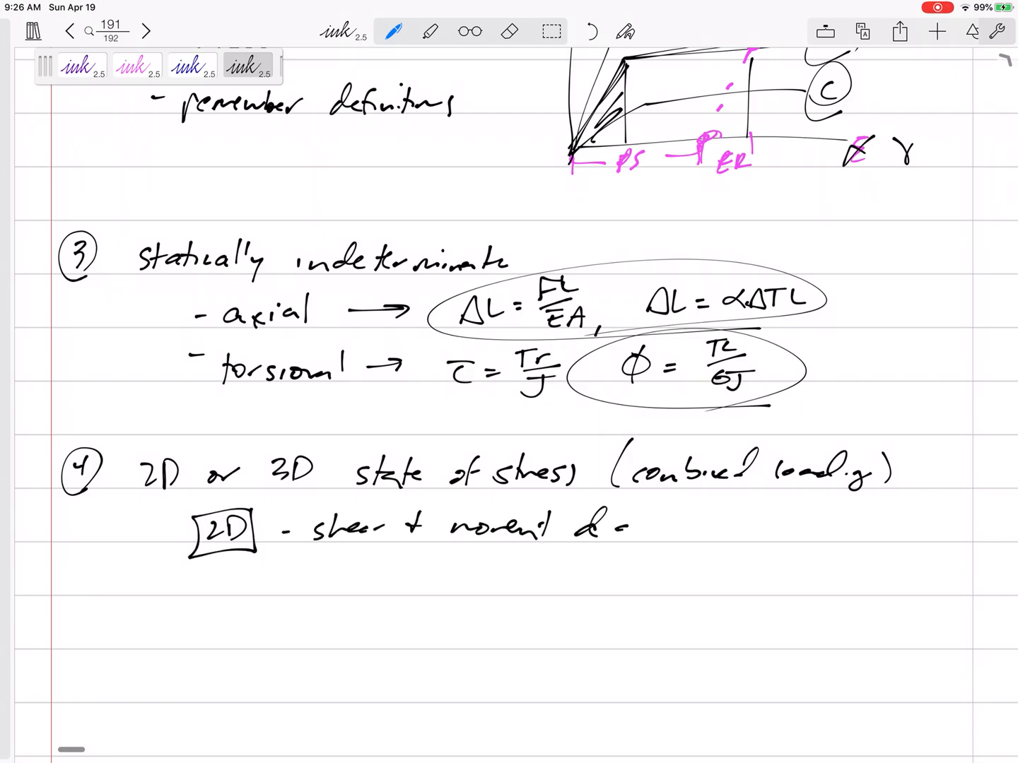
pyautogui.write('diagrams')
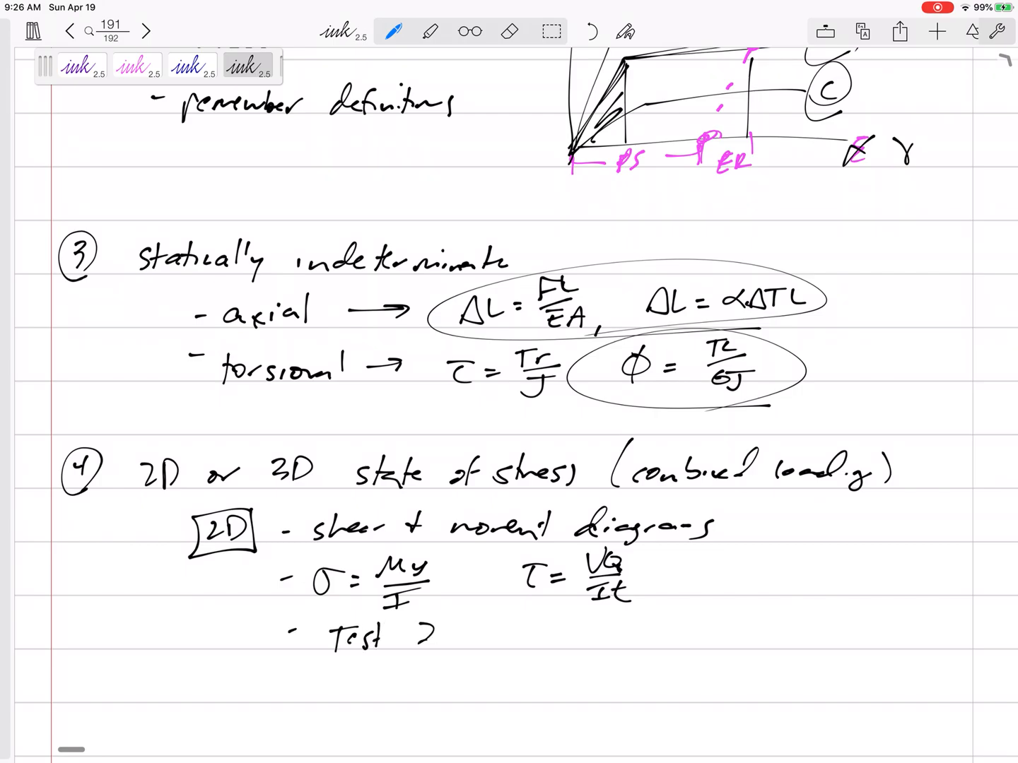
pyautogui.write('problem')
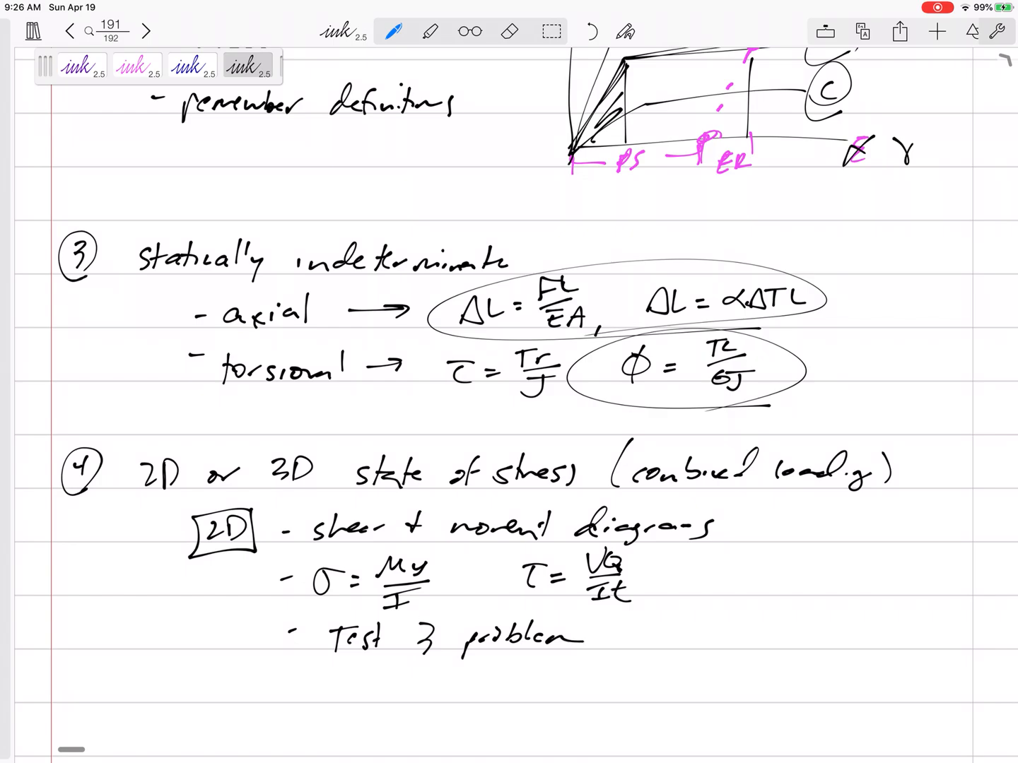
pyautogui.write('1')
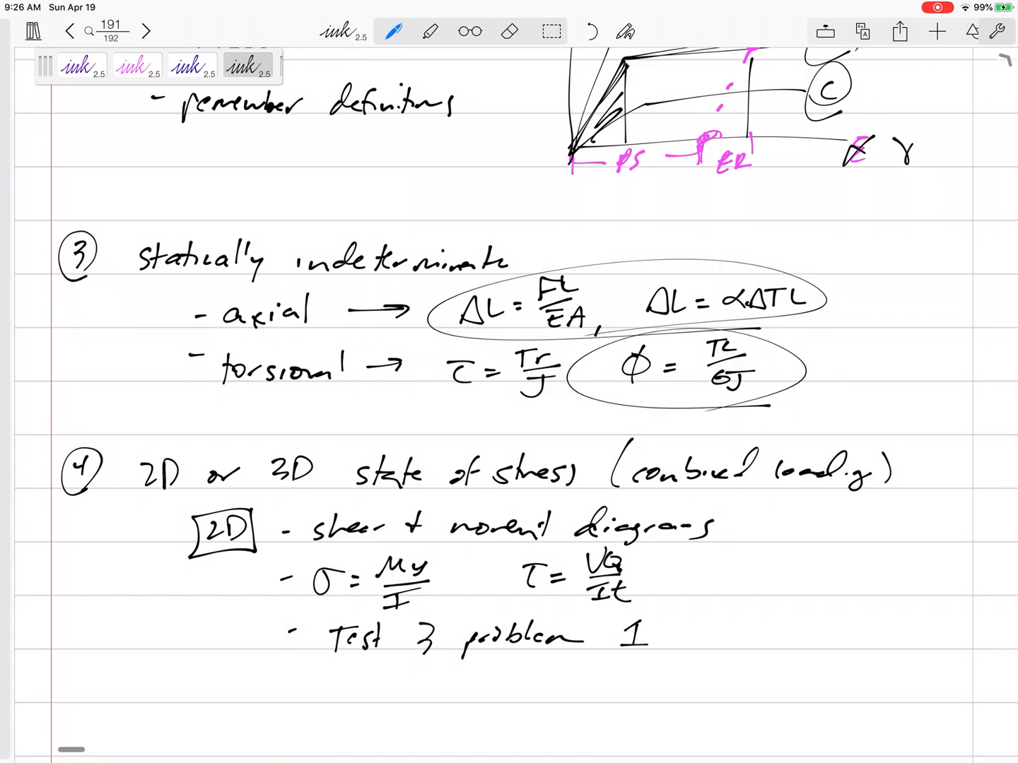
pyautogui.scroll(3)
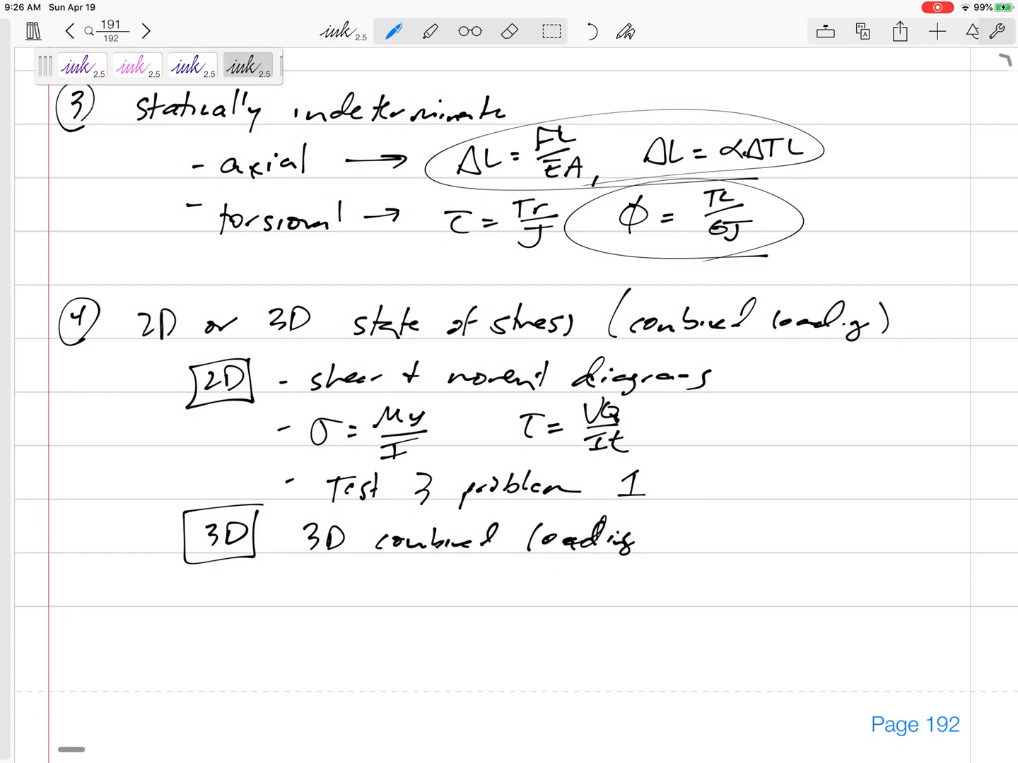
# Add boxed '3D combined loading - Test 3 problem 2' and highlight the Test 3 references in pink
pyautogui.write('- Tes')
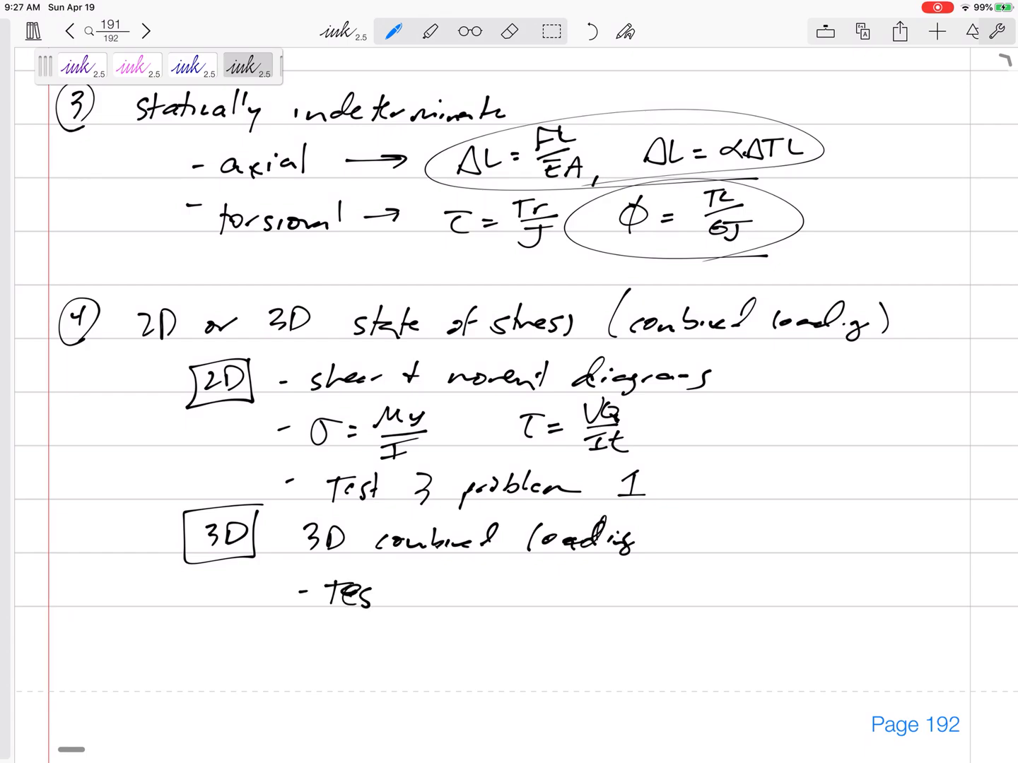
pyautogui.write('Test 3 problem 2')
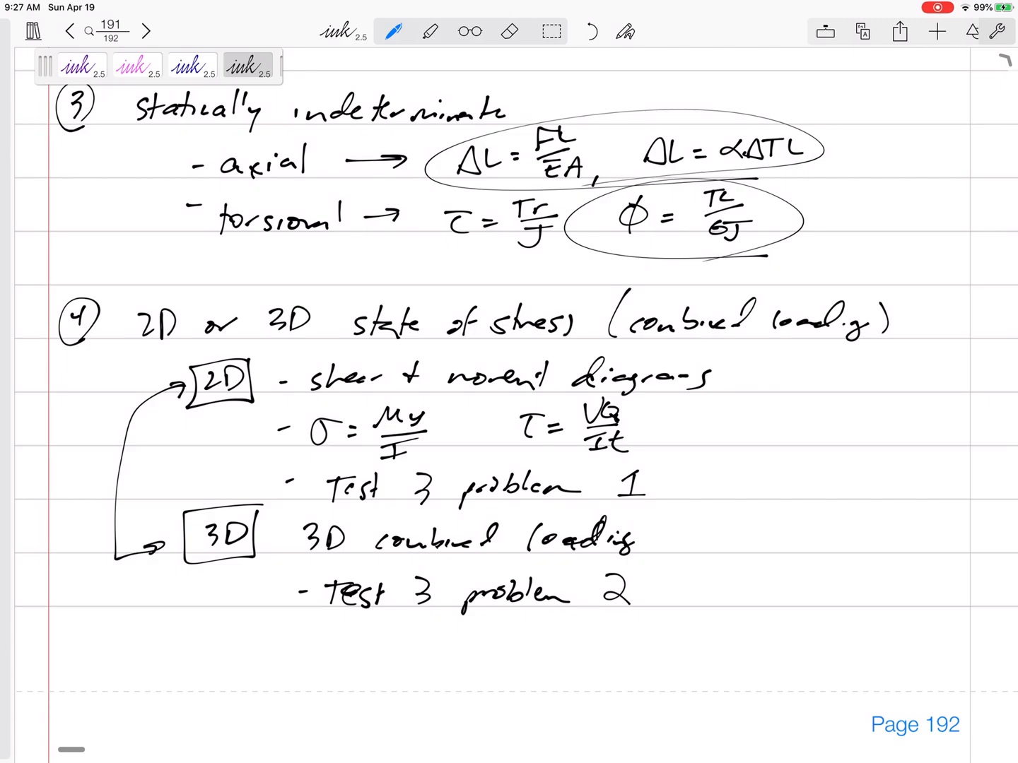
pyautogui.click(135, 65)
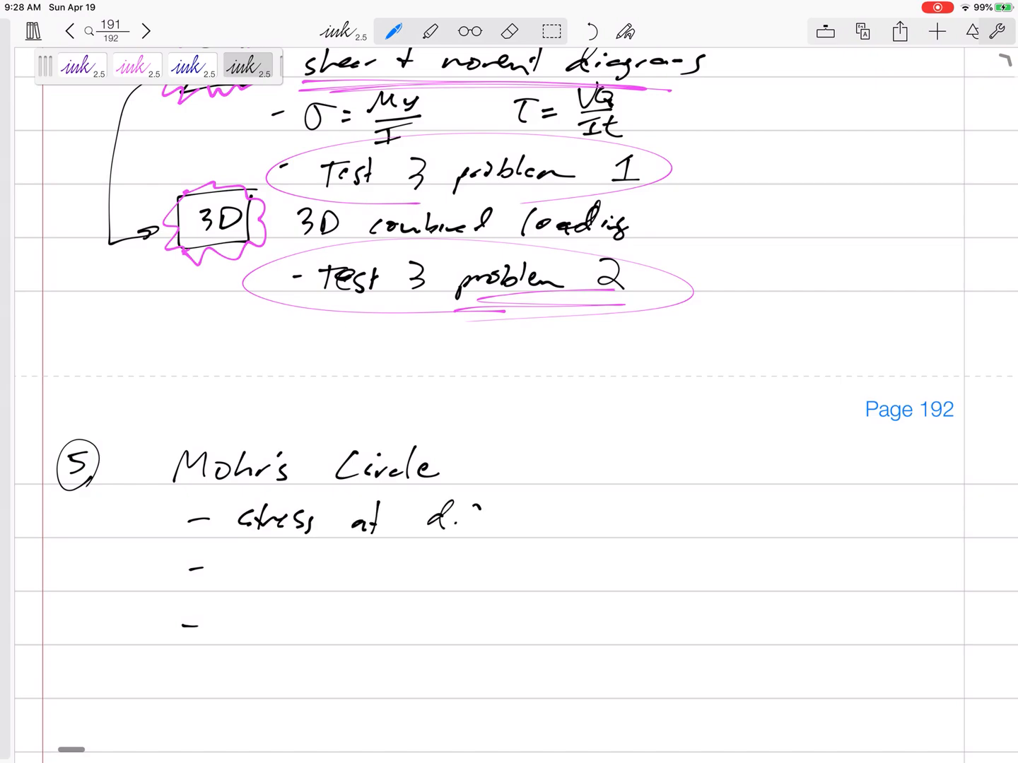
# Write '5 Mohr's Circle' with stresses at different orientations, principal stresses, a stress element and circle sketch
pyautogui.write('ff orientatio')
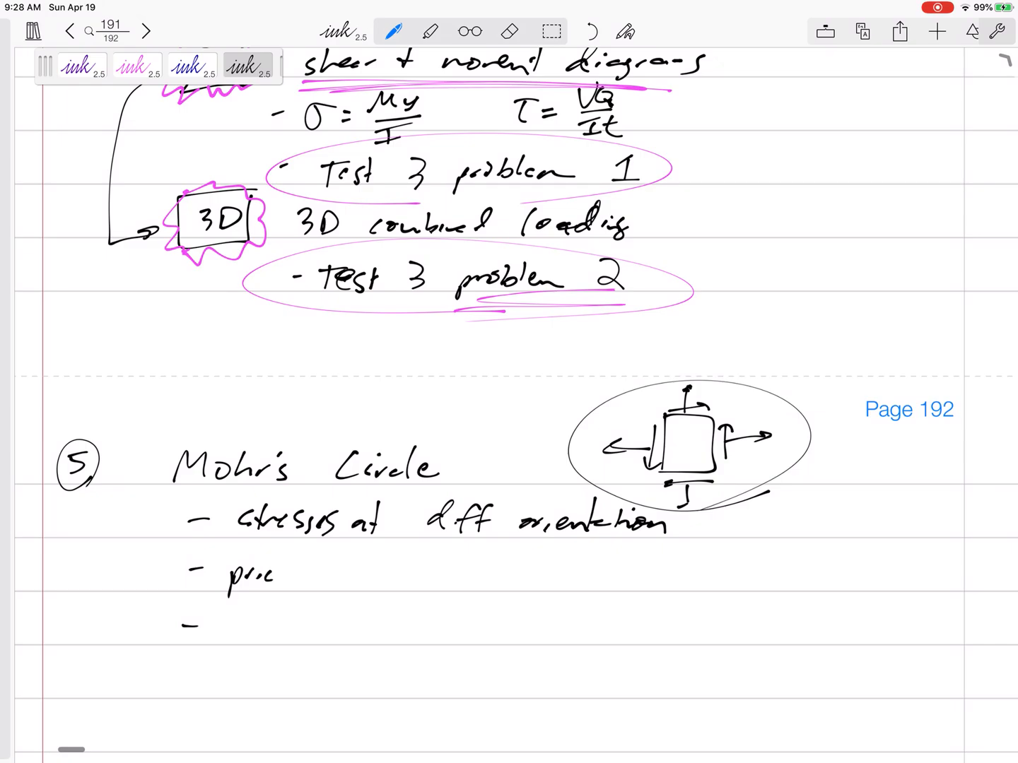
pyautogui.write('ncy')
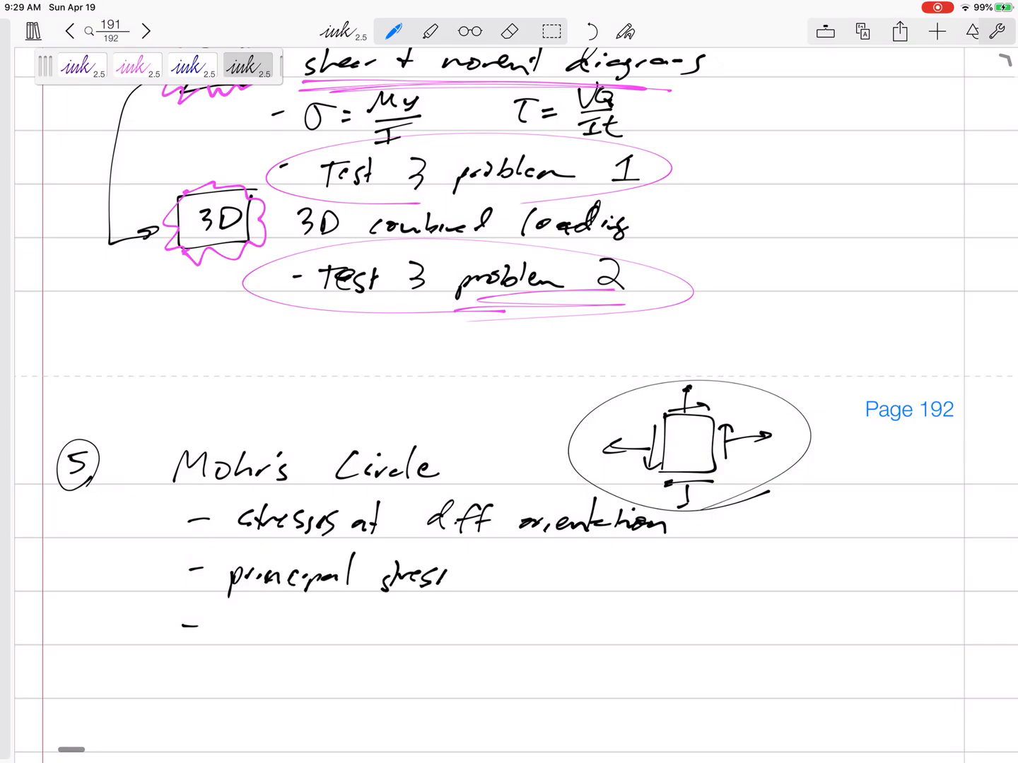
pyautogui.write('s')
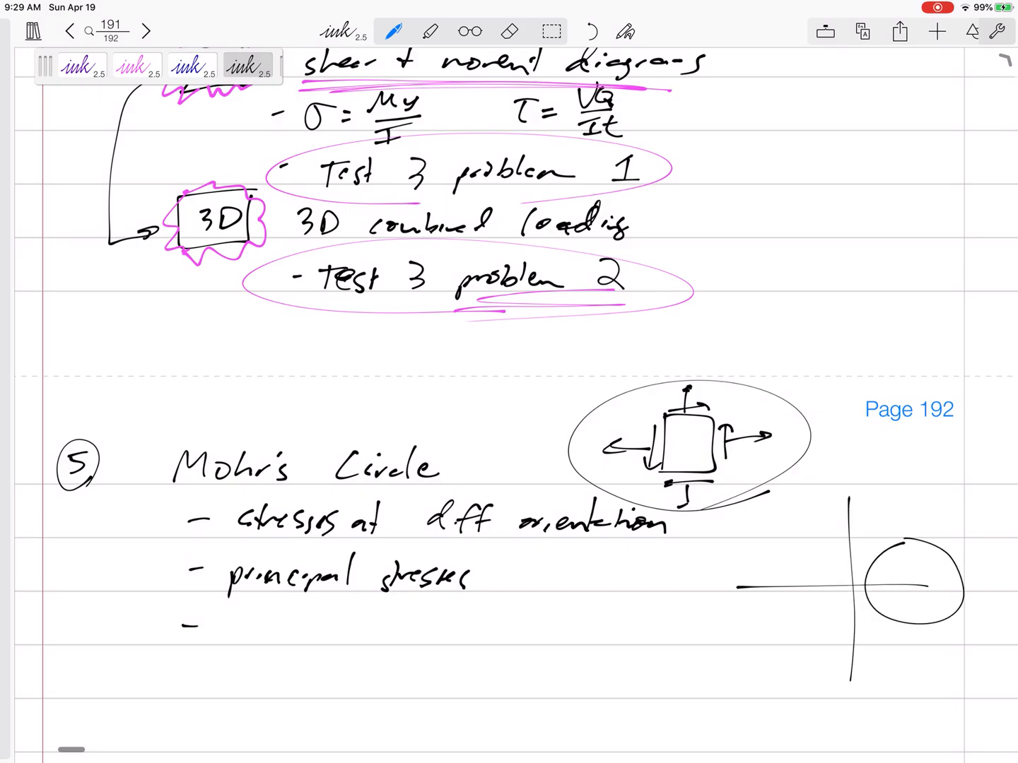
# In blue ink, mark principal points with θp, write 'max shear stress' with θs and τmax, start item 6
pyautogui.click(191, 65)
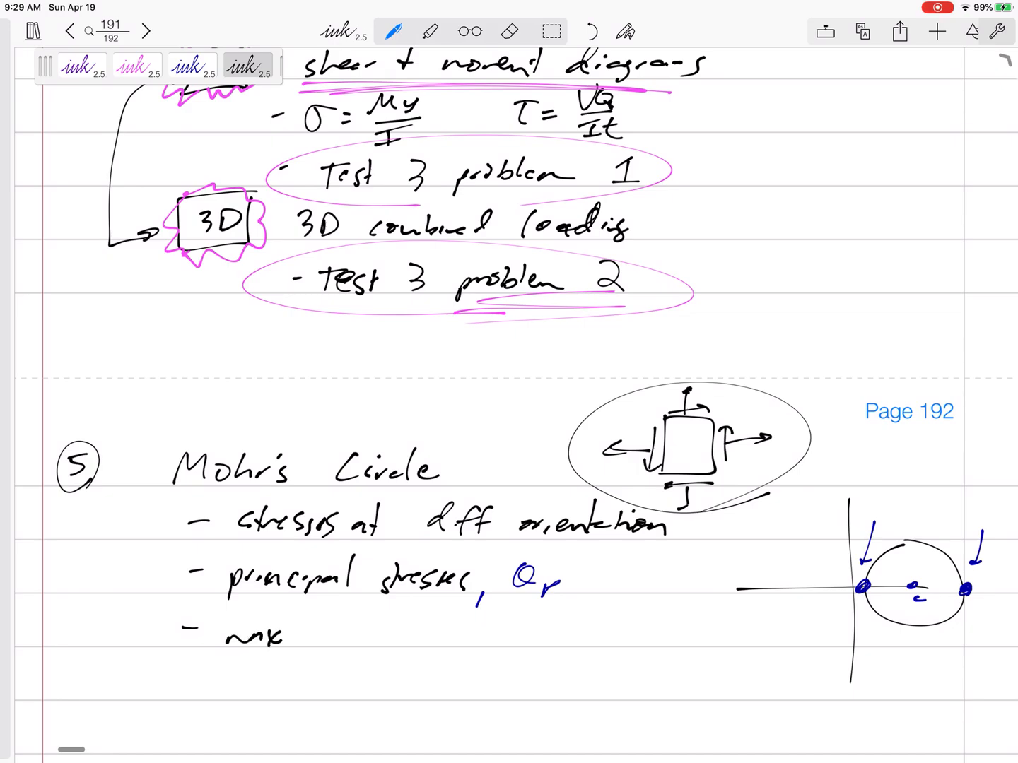
pyautogui.write('shear stress,')
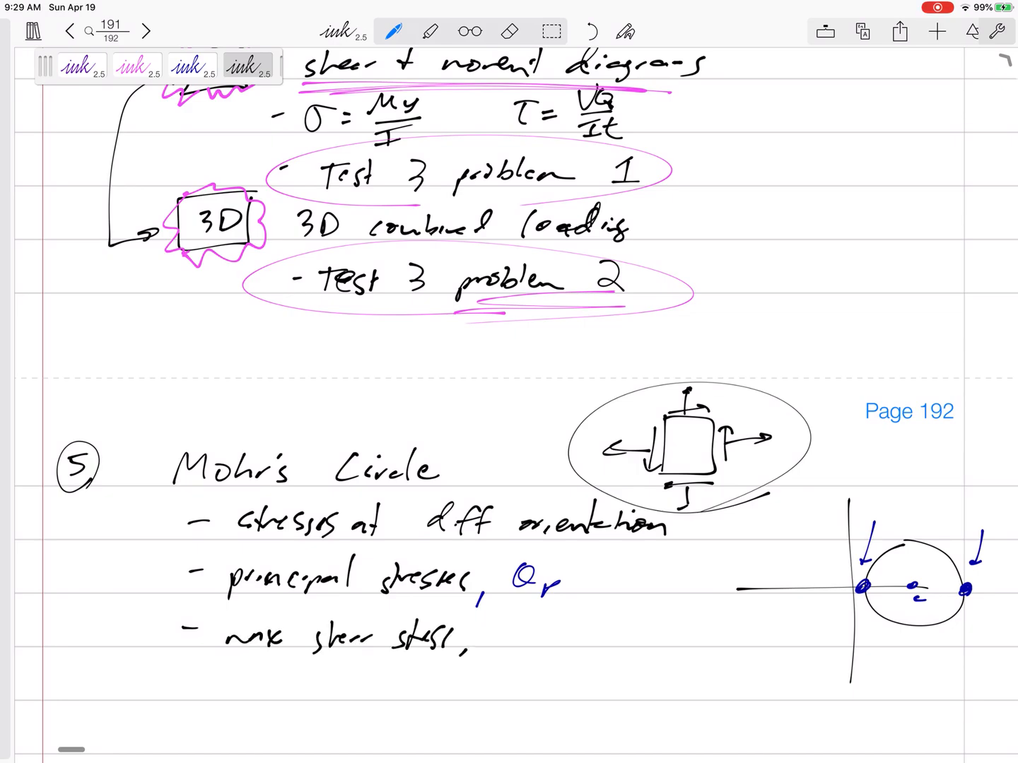
pyautogui.write('Tmx')
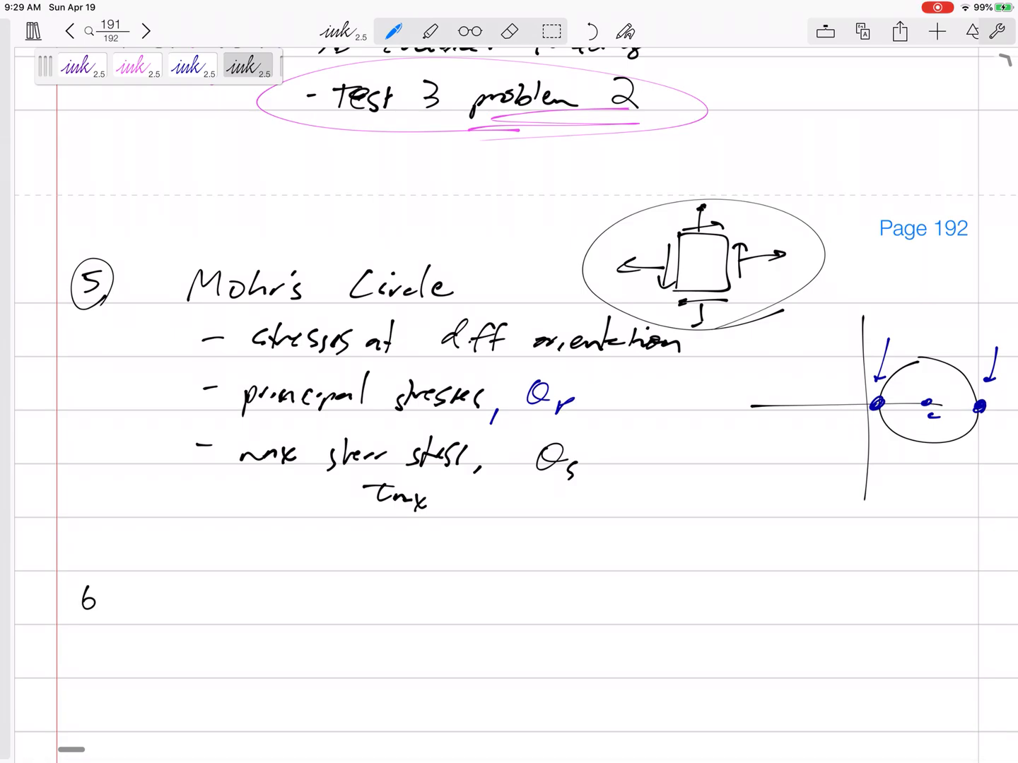
pyautogui.scroll(3)
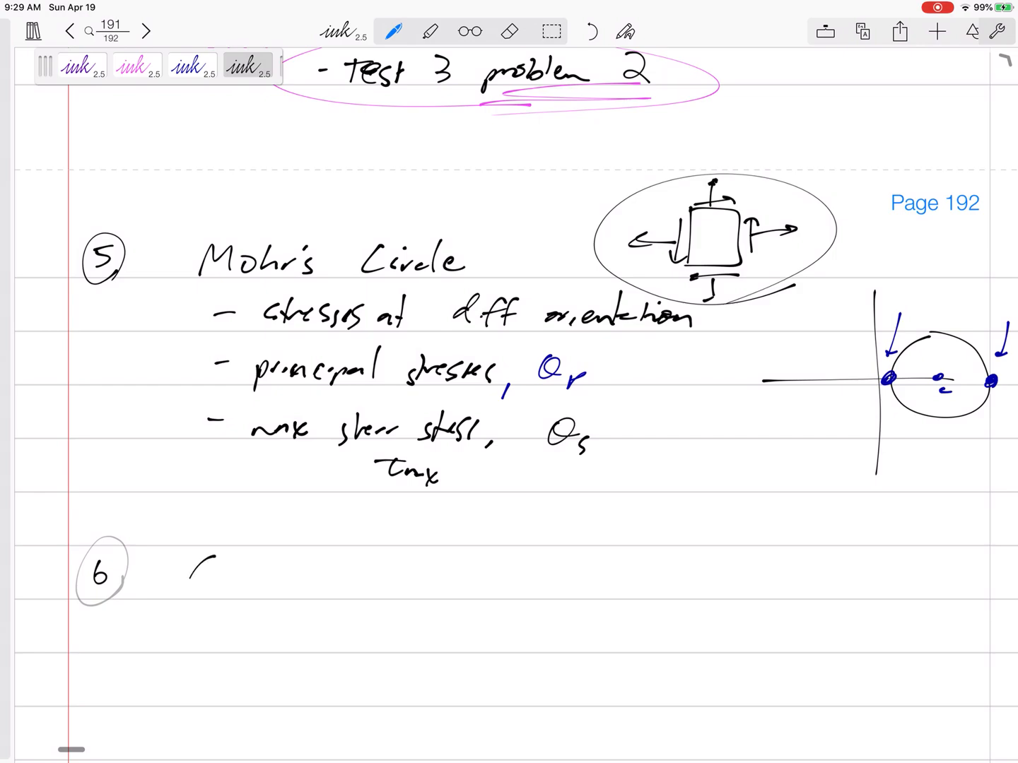
# Handwrite the heading 'Column Buckling' beside the circled 6
pyautogui.write('Column B.')
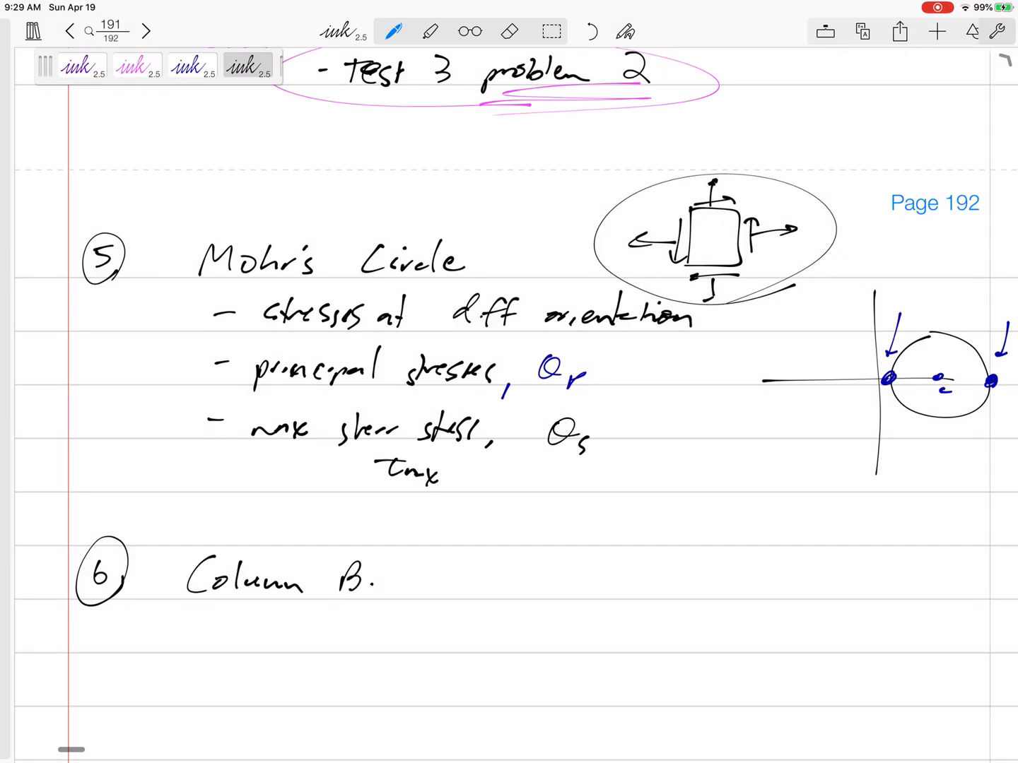
pyautogui.write('Buckling')
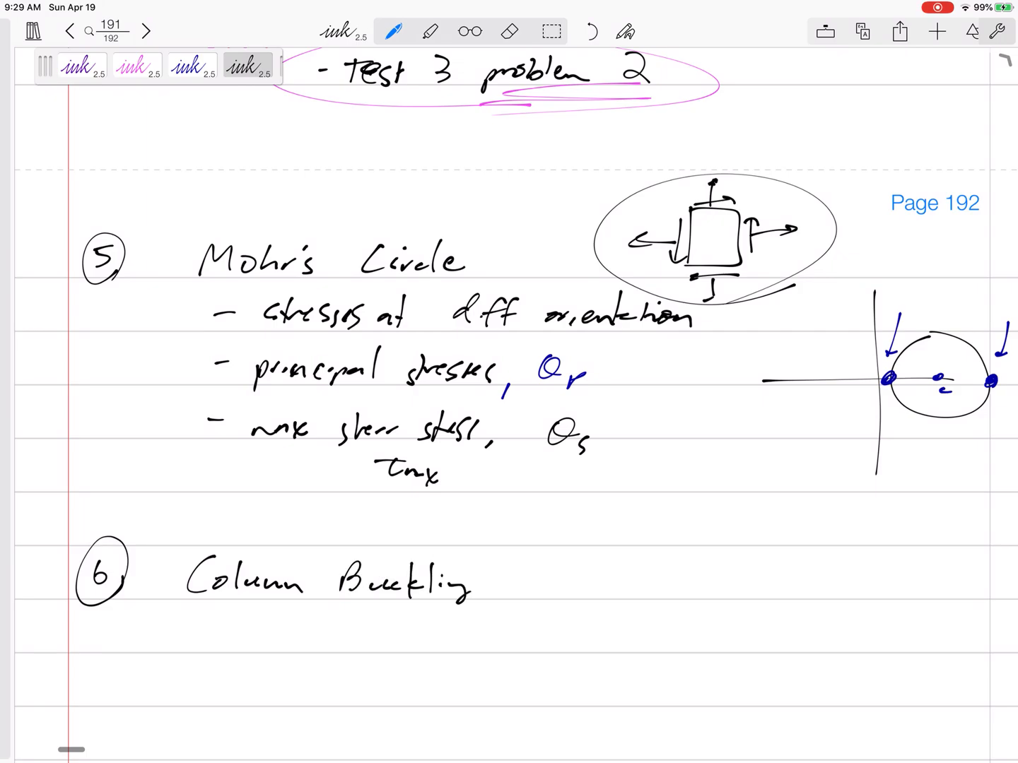
# Bullet 'different supports pin-pin, pin-fixed' and 'weak axis vs. strong axis' under Column Buckling
pyautogui.scroll(-3)
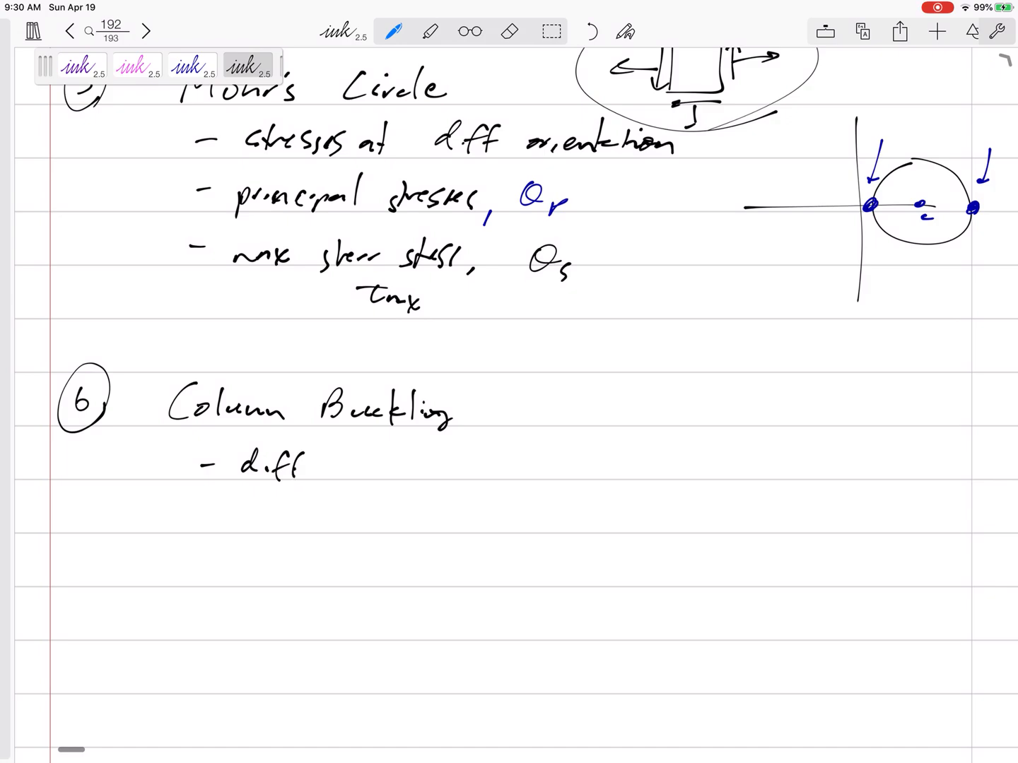
pyautogui.write('different supports pin-pin, pin-fixed')
pyautogui.write('weak axis')
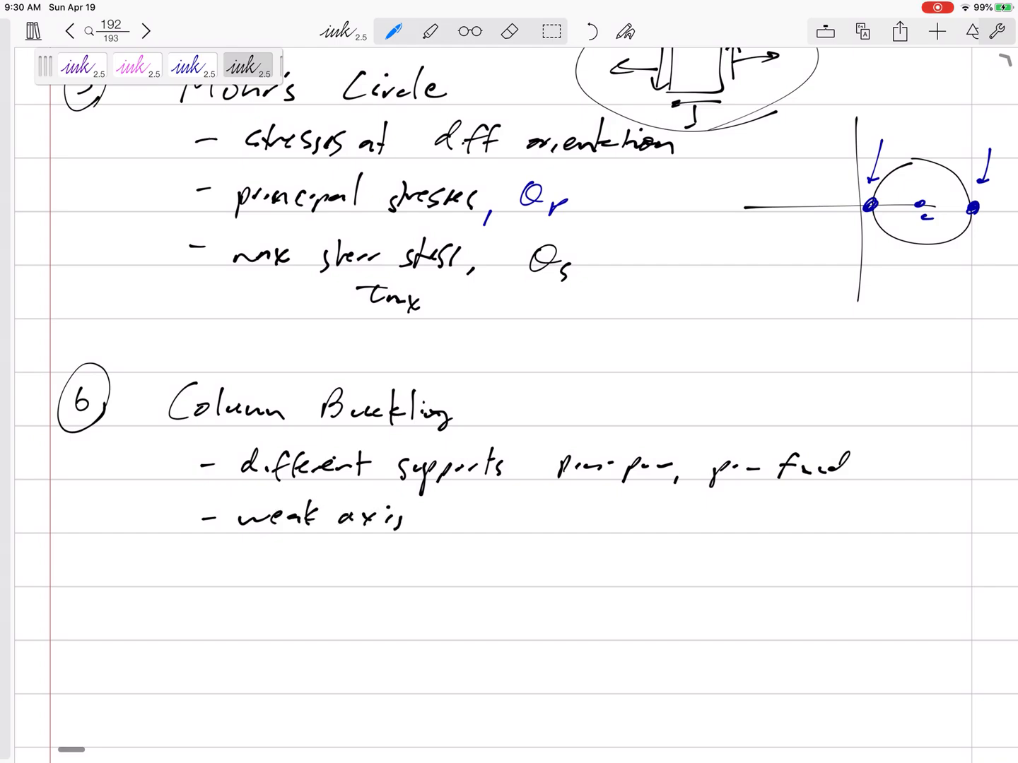
pyautogui.write('vs. strong')
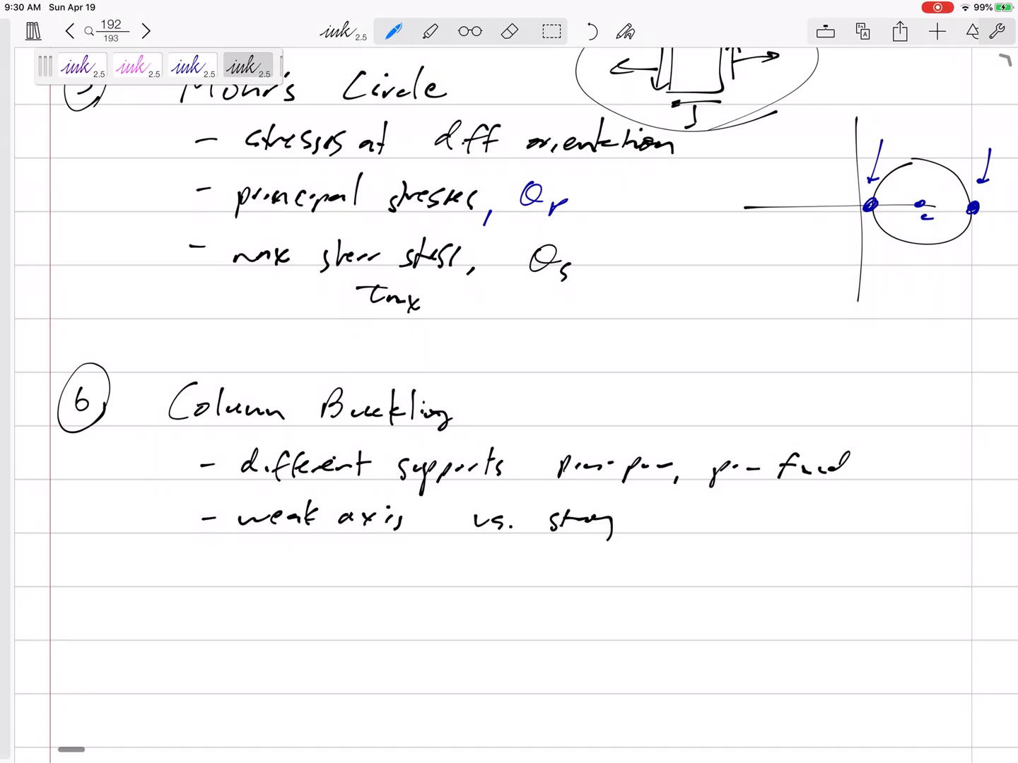
pyautogui.write('axis')
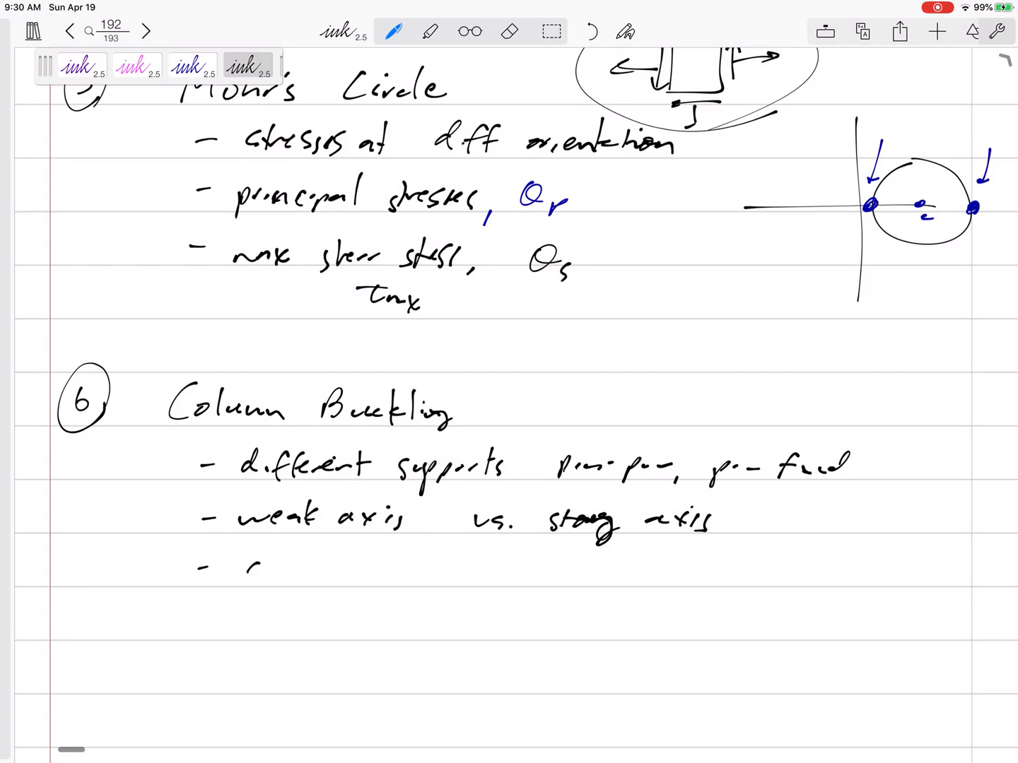
# Write underlined 'statics' and the formula F = 3.33P = π²EI/(KL)² with the F circled
pyautogui.write('statics')
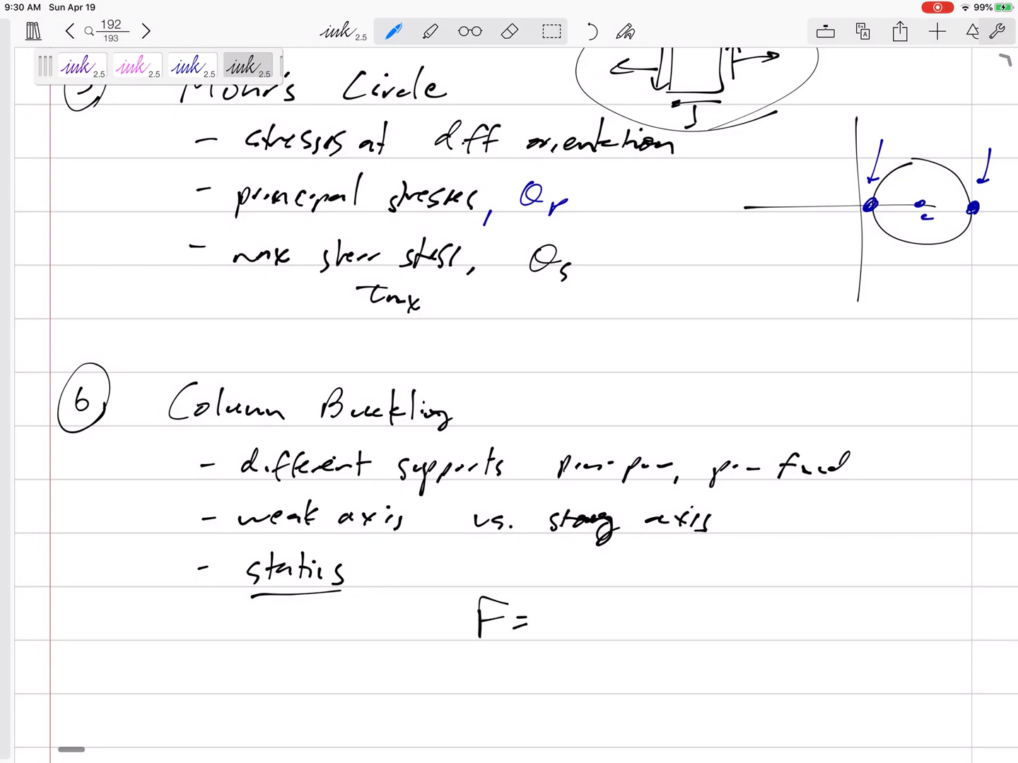
pyautogui.write('3.33')
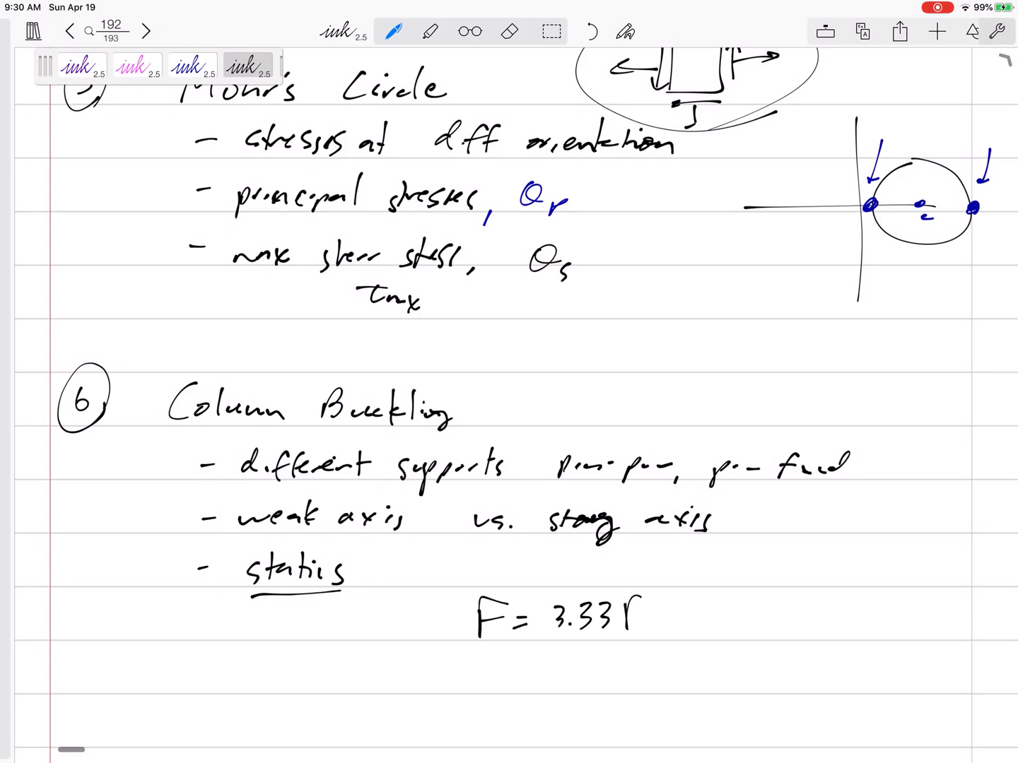
pyautogui.click(622, 615)
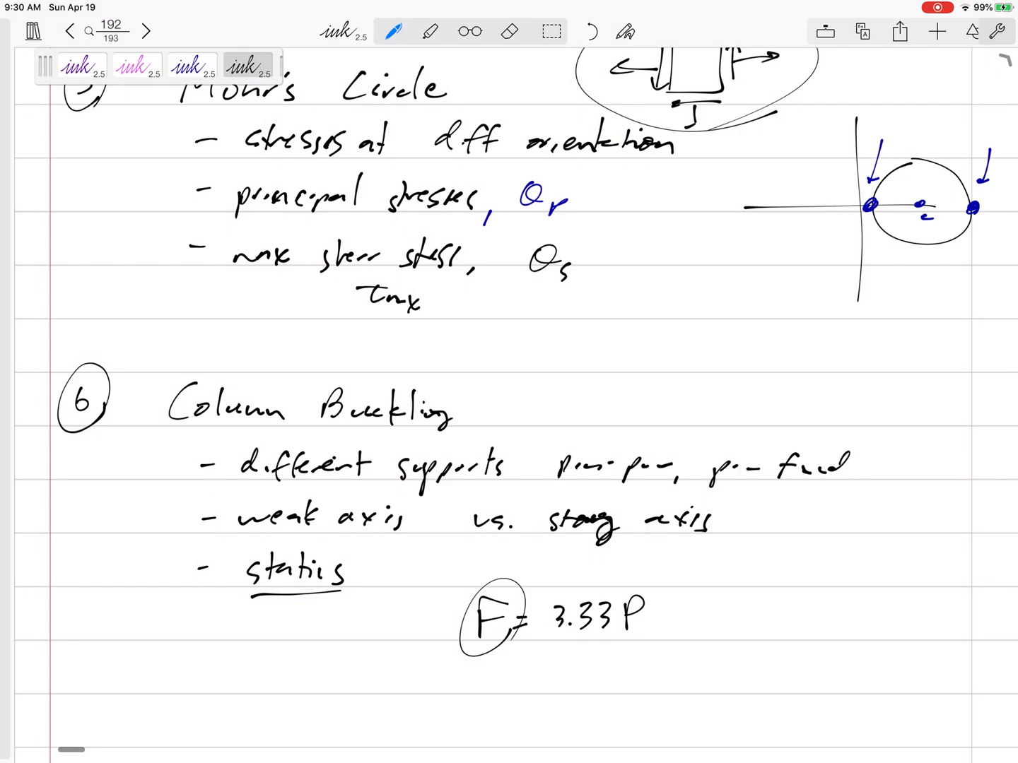
pyautogui.write('=')
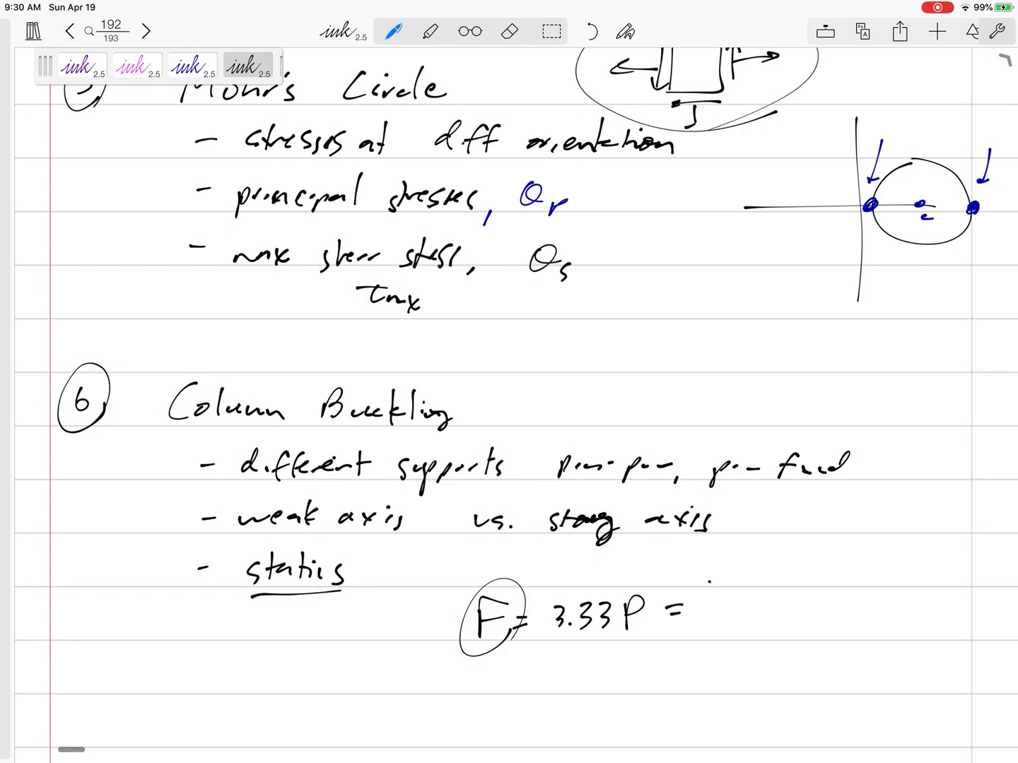
pyautogui.write('π²EI')
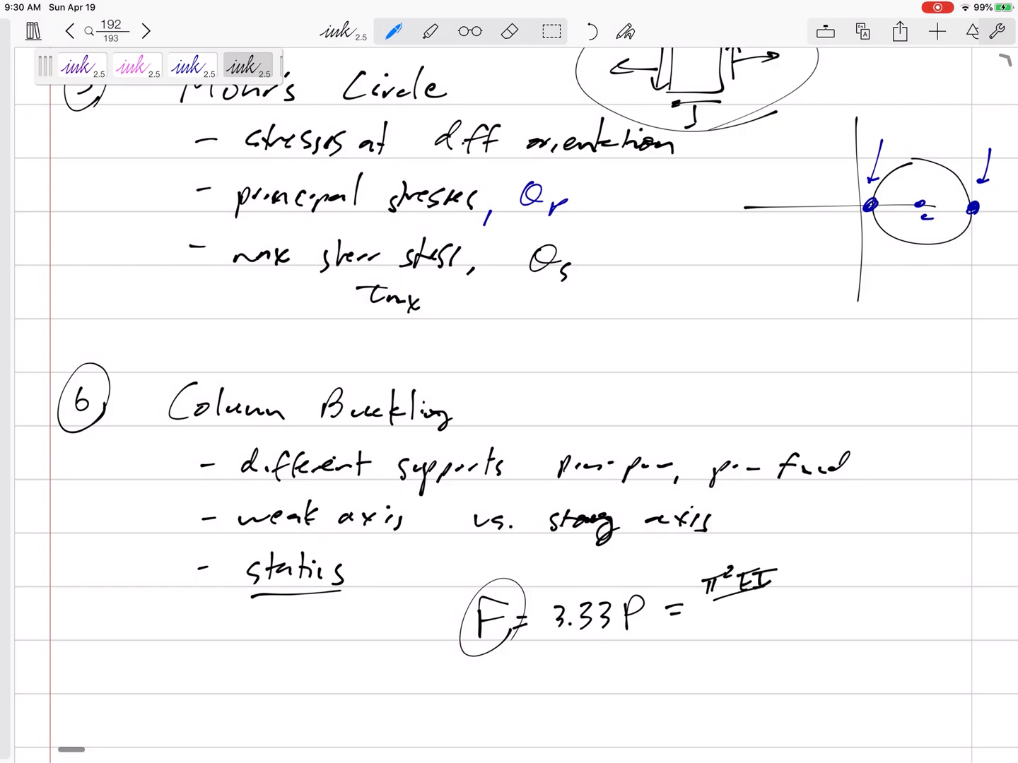
pyautogui.write('(KL)²')
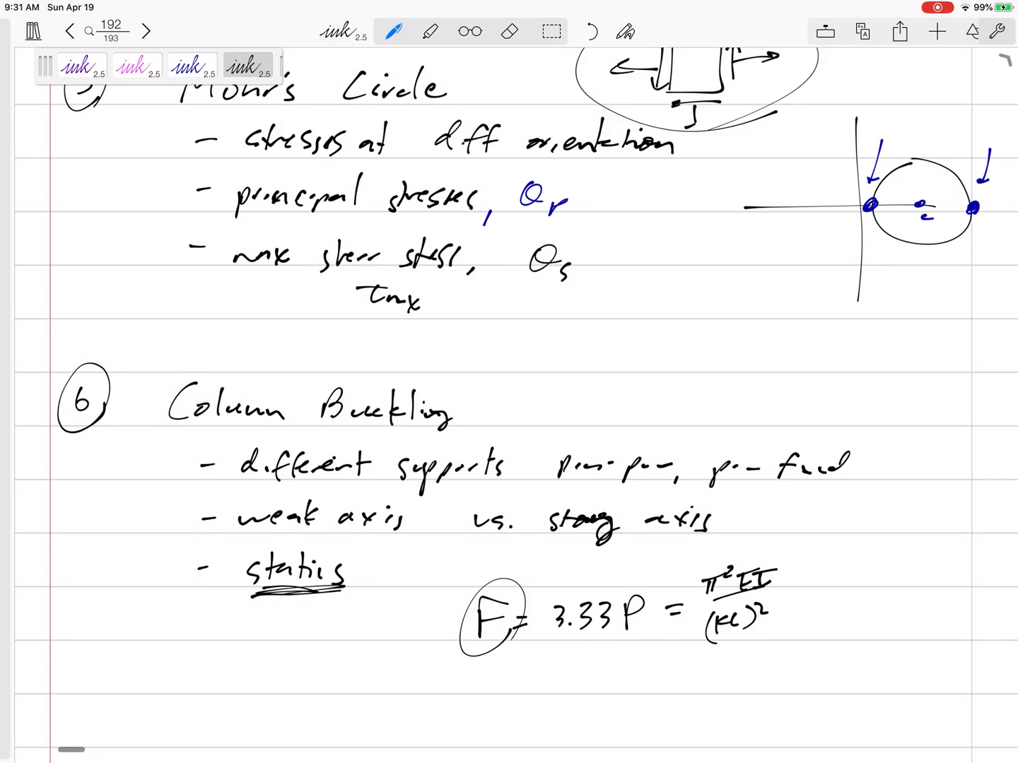
# Scroll back to the FINAL EXAM page top and down through topics 2–4 to review them
pyautogui.scroll(3)
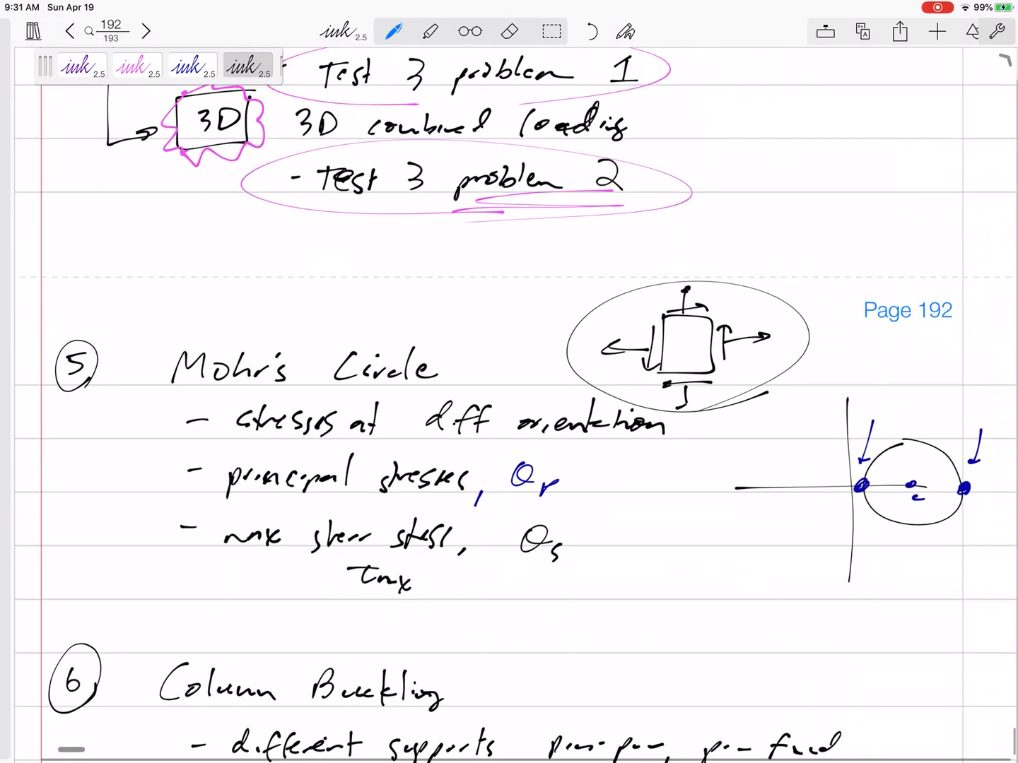
pyautogui.click(68, 32)
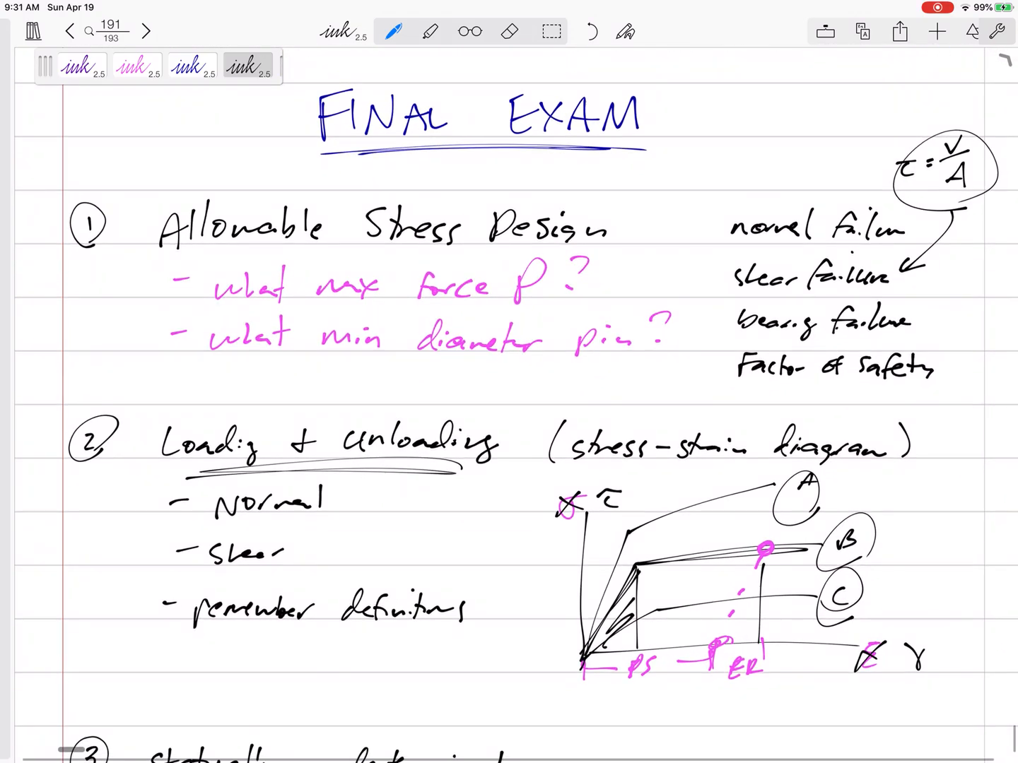
pyautogui.scroll(-3)
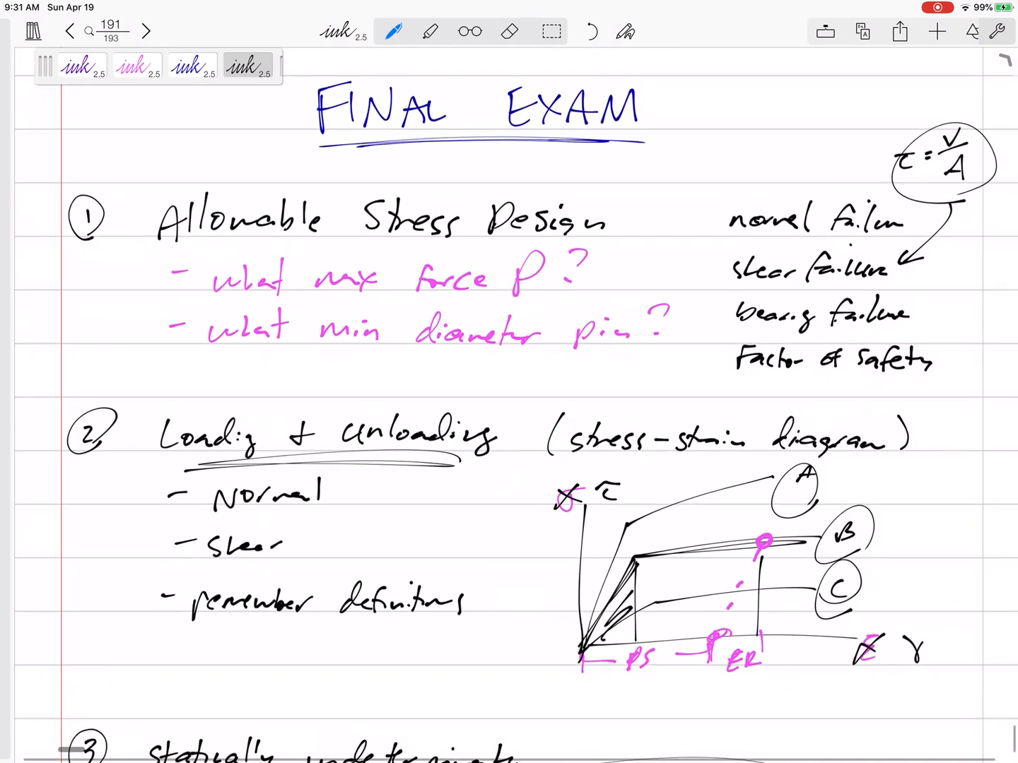
pyautogui.scroll(-3)
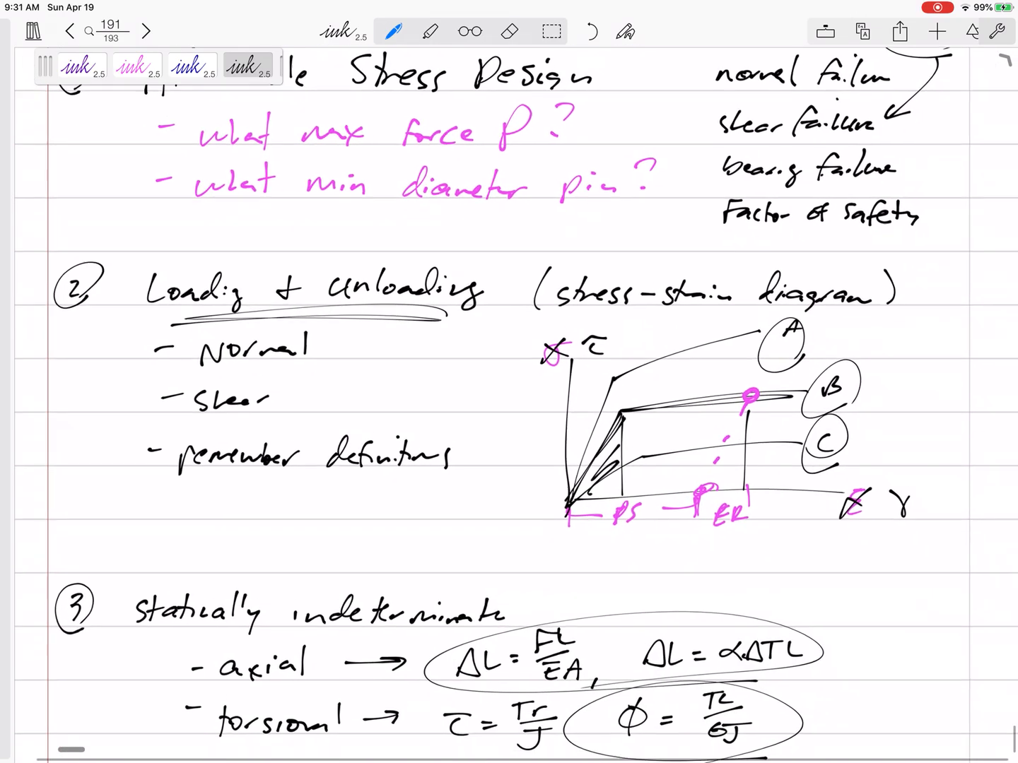
pyautogui.scroll(-3)
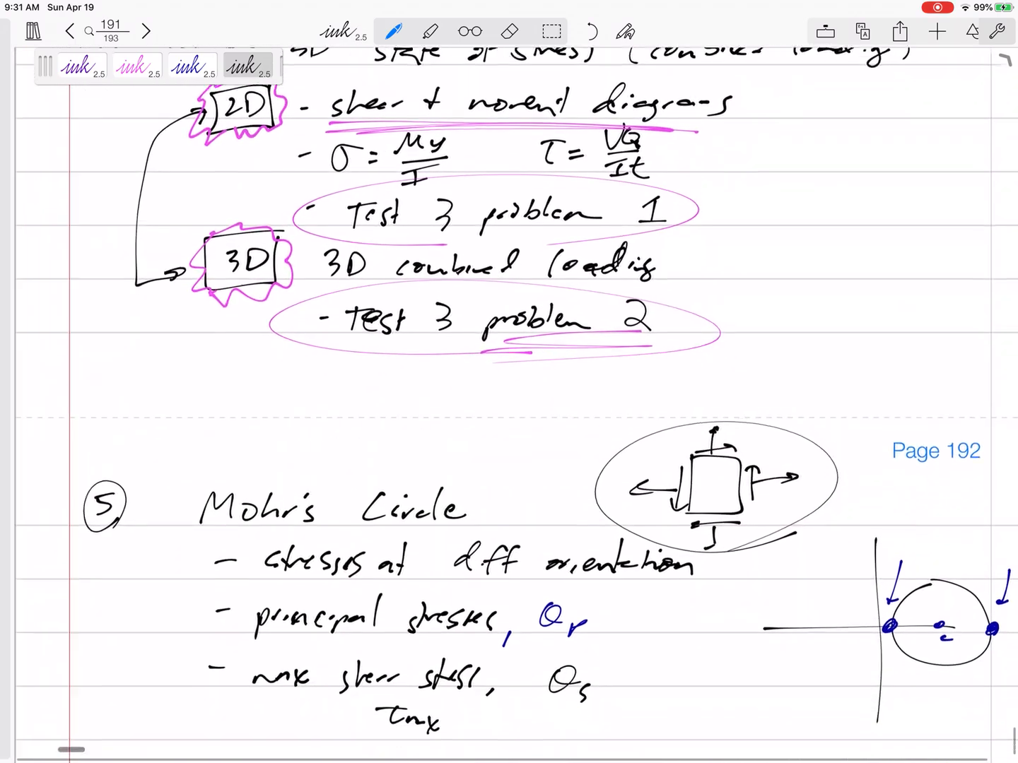